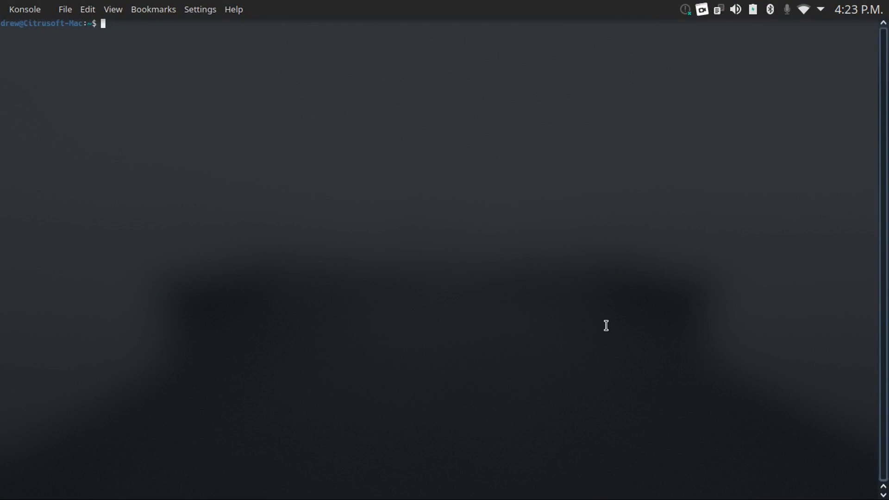
# - Schedule a shutdown, cancel it with shutdown -c, then schedule shutdown 60 and clear
pyautogui.write('shutdown')
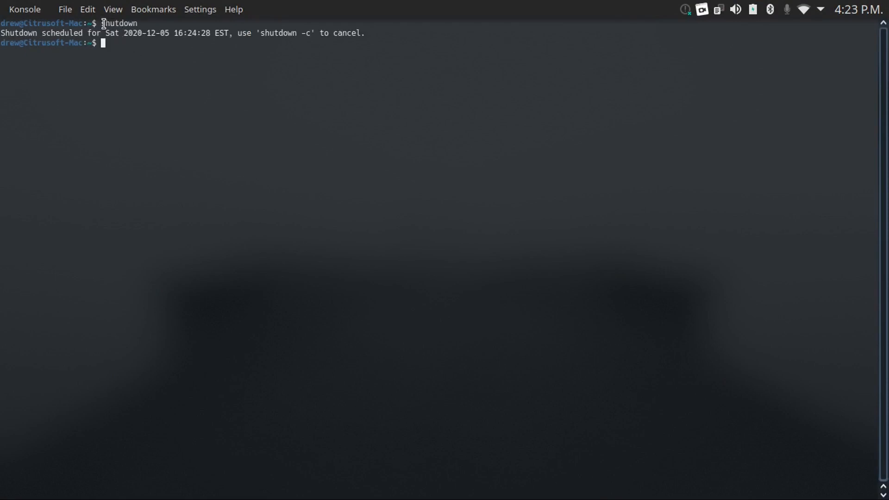
pyautogui.moveTo(185, 88)
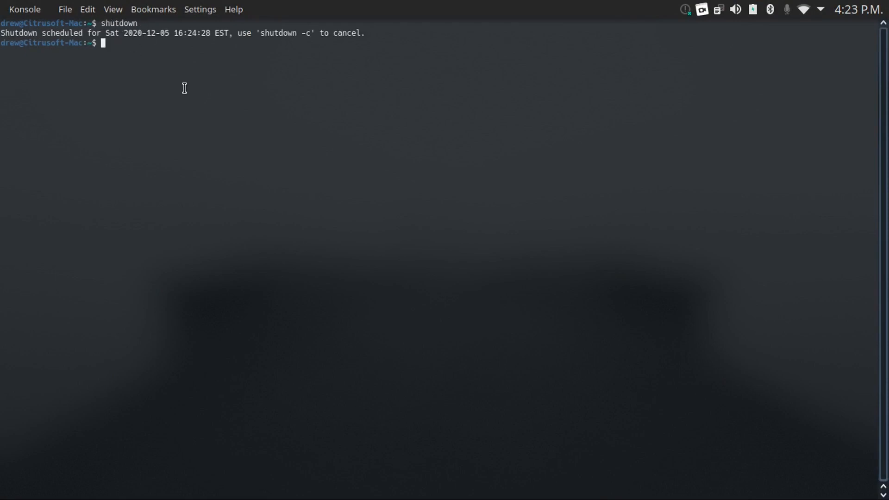
pyautogui.moveTo(191, 82)
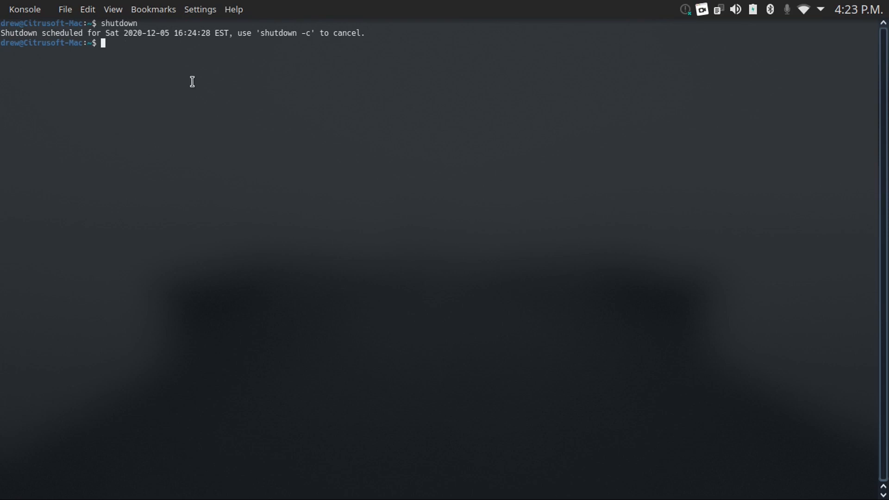
pyautogui.write('shutdown -c')
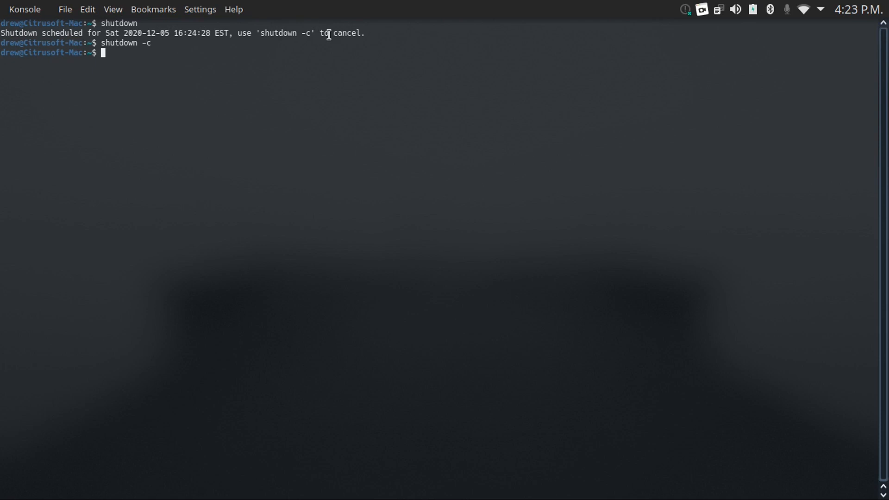
pyautogui.write('shutdown')
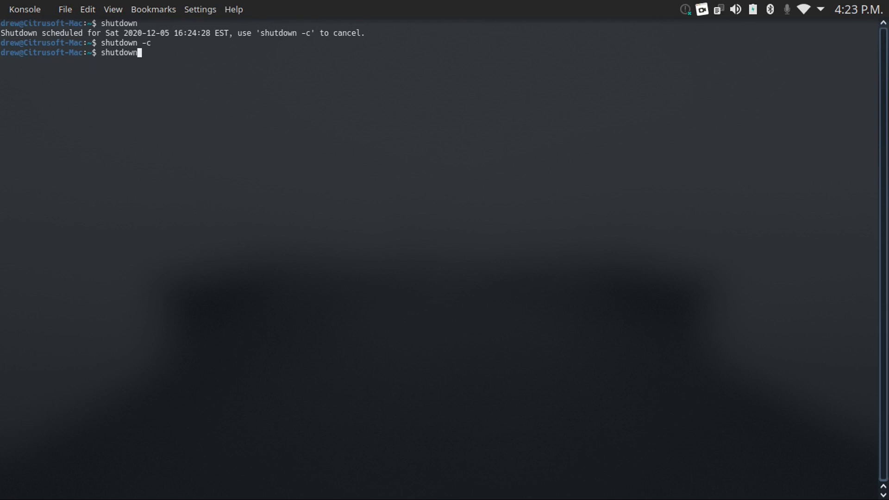
pyautogui.write('" "')
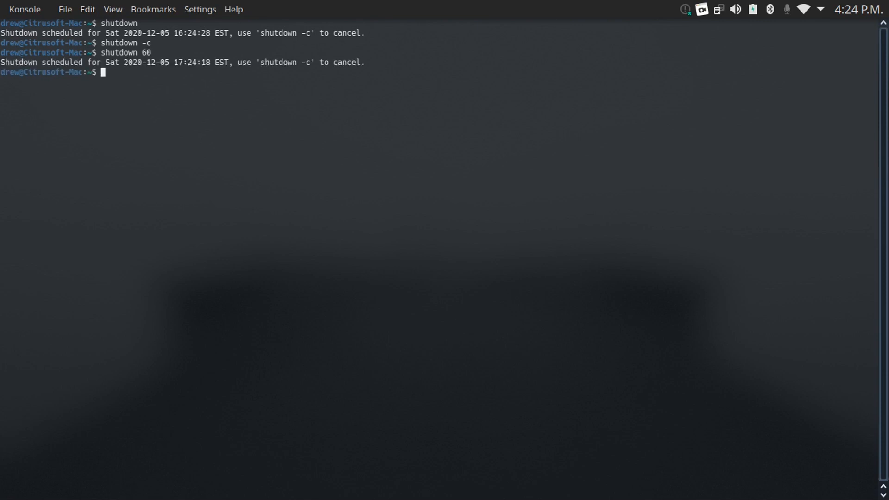
pyautogui.moveTo(175, 75)
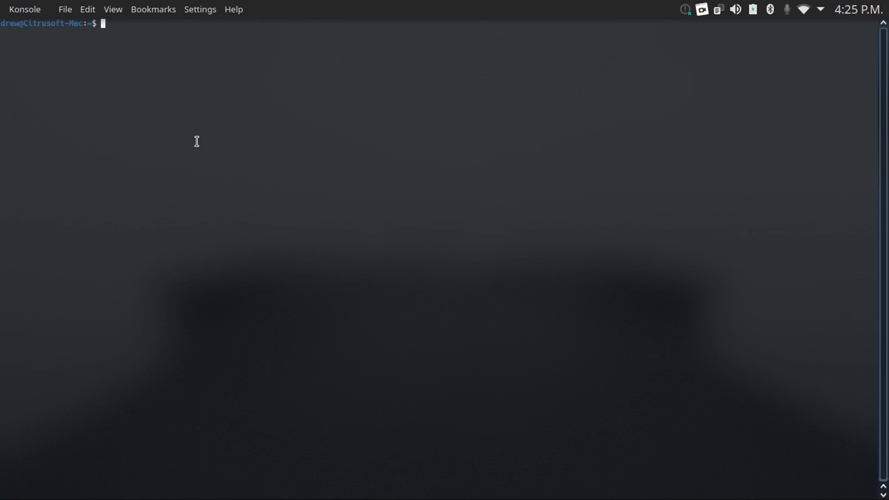
pyautogui.write('screenfetch')
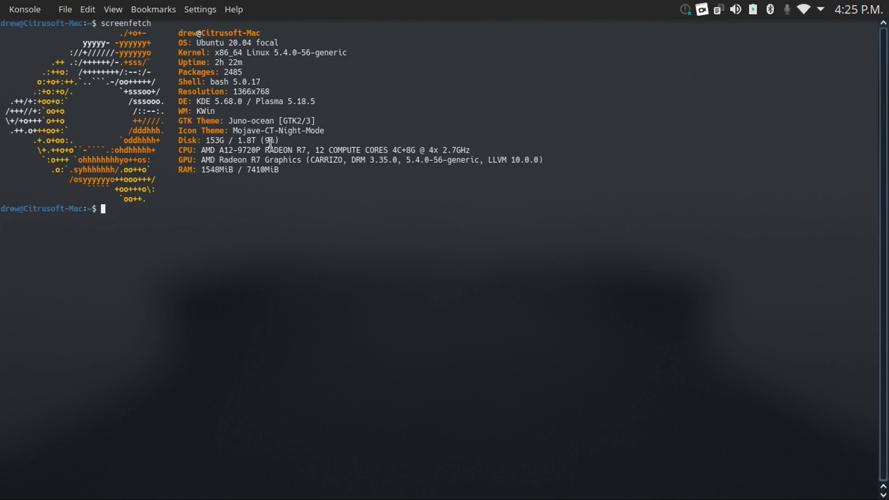
pyautogui.moveTo(253, 183)
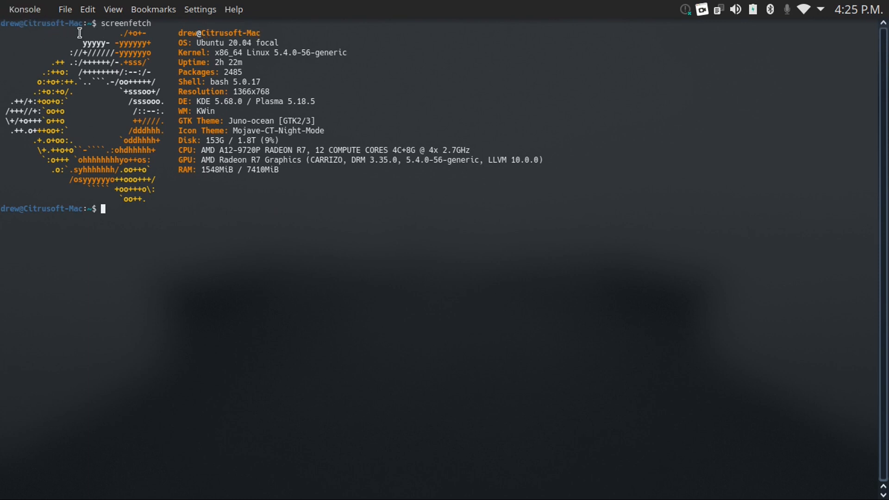
pyautogui.moveTo(253, 44)
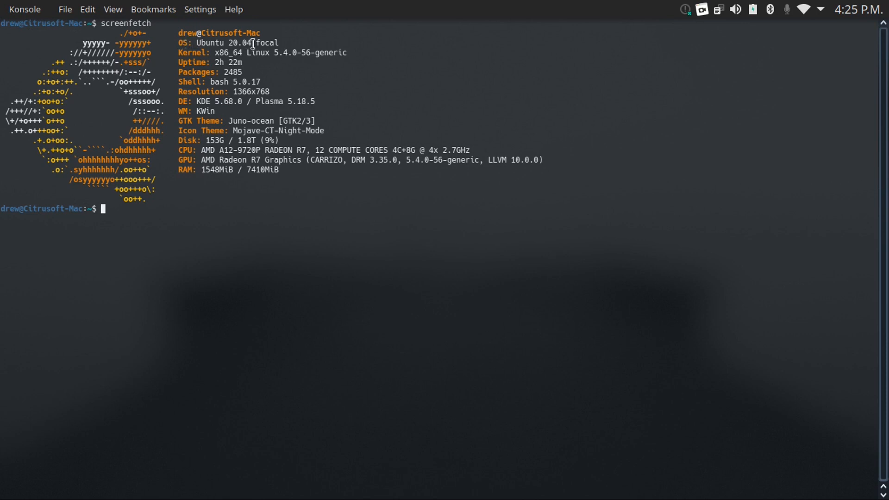
pyautogui.moveTo(144, 143)
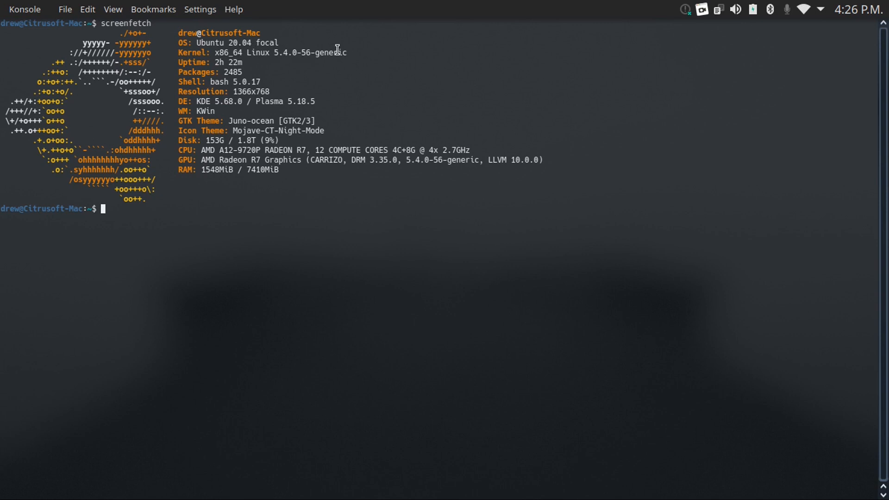
pyautogui.moveTo(220, 62)
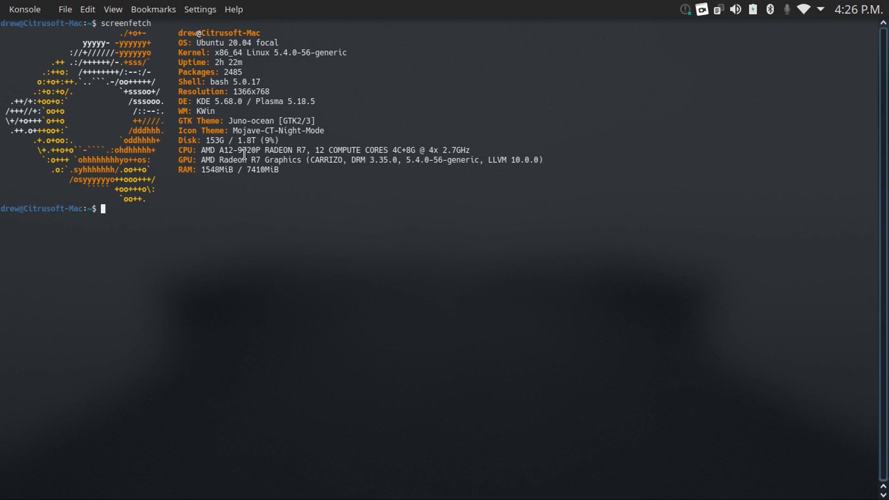
pyautogui.moveTo(293, 205)
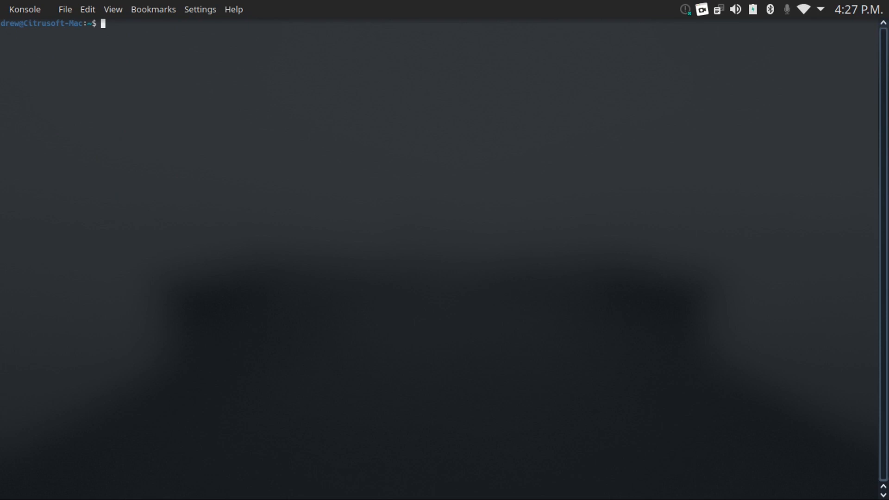
# - Change into the Documents folder, then go back up to its parent directory
pyautogui.write('cd')
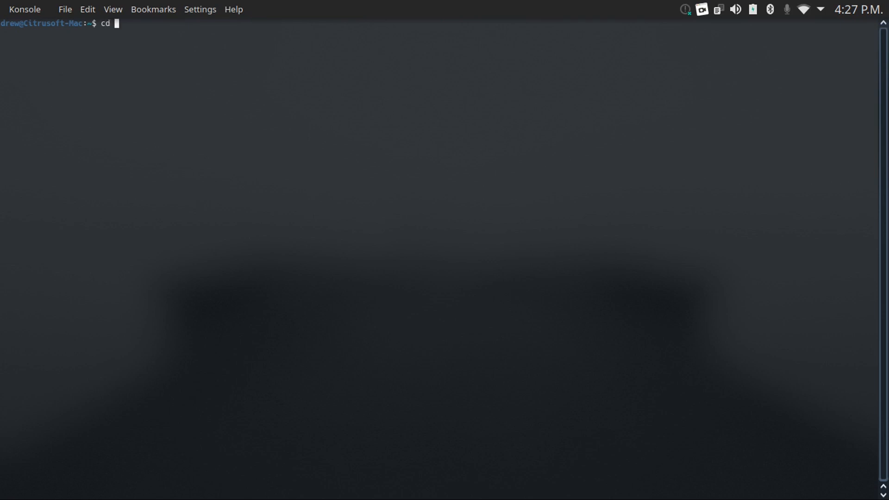
pyautogui.write('Doc')
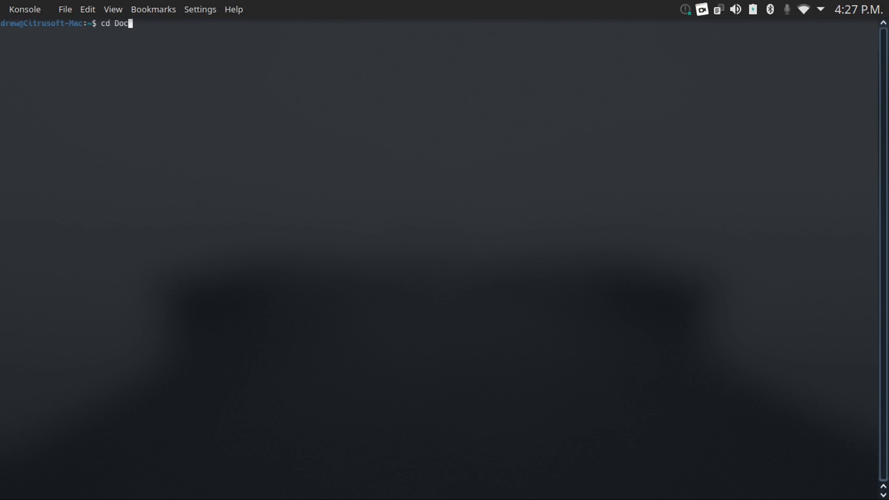
pyautogui.write('uments')
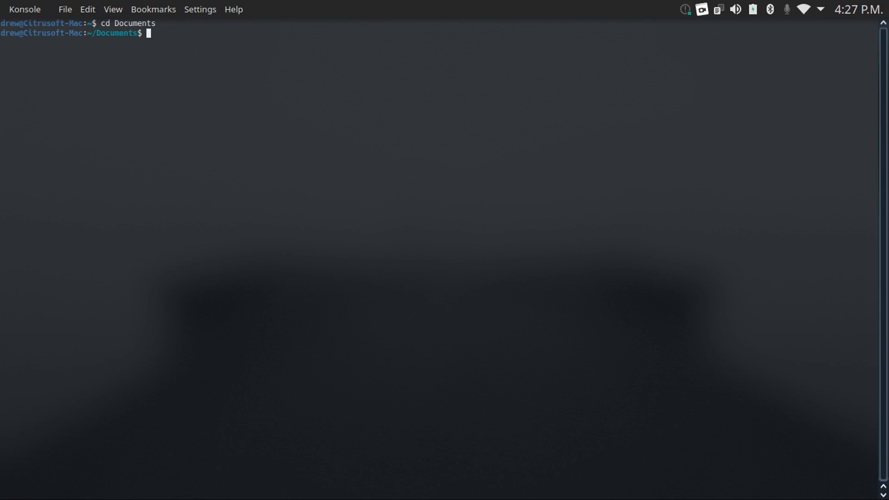
pyautogui.write('cd ..')
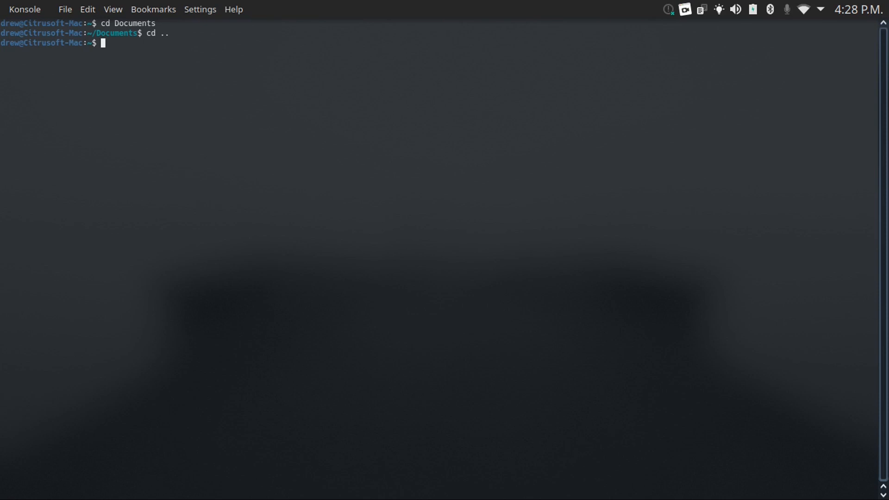
# - Change into /etc and the filesystem root, then return home with cd ~
pyautogui.write('cd /et')
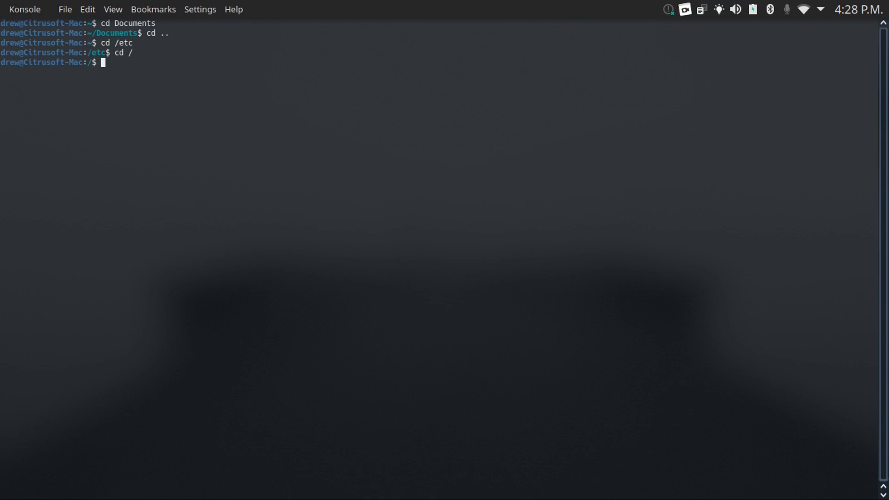
pyautogui.write('cd ~')
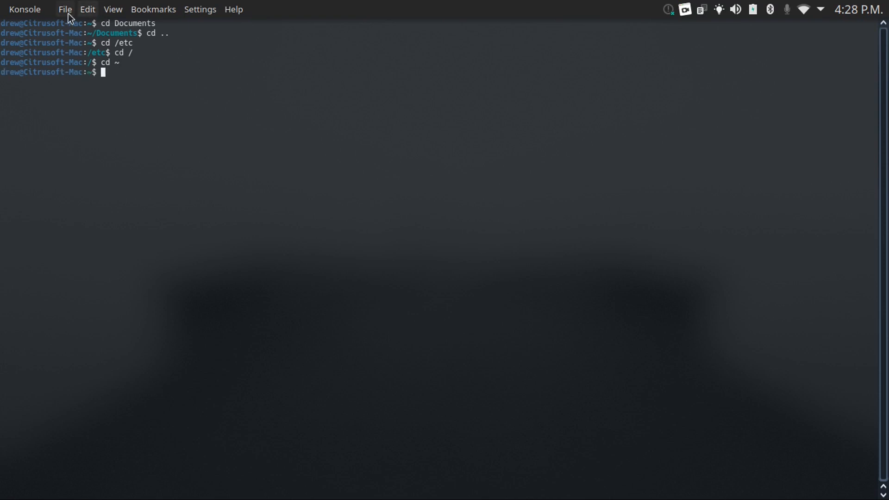
pyautogui.moveTo(84, 25)
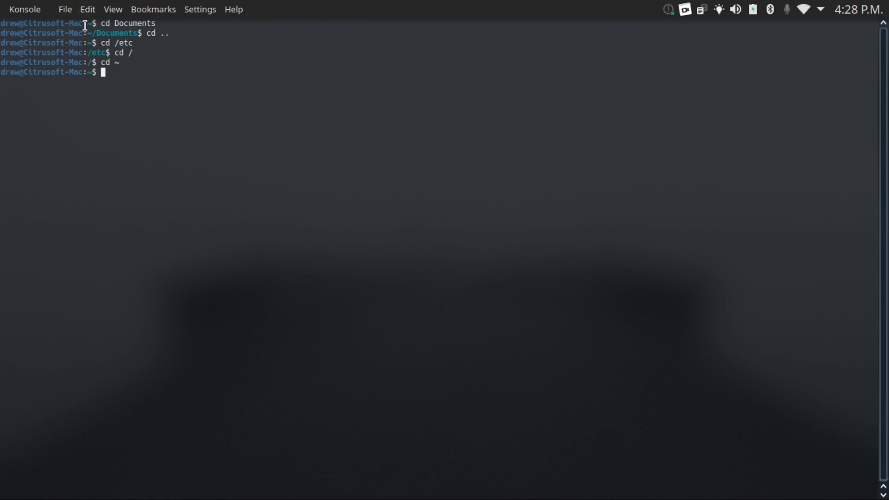
pyautogui.doubleClick(95, 52)
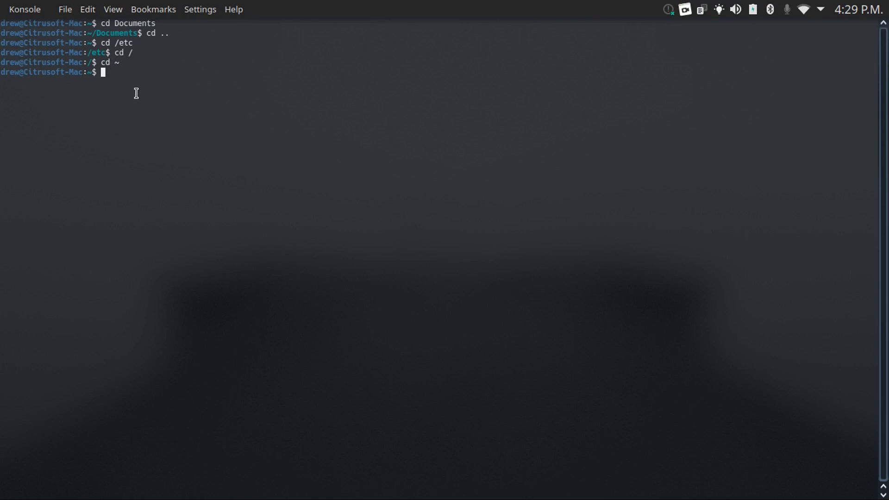
pyautogui.moveTo(108, 89)
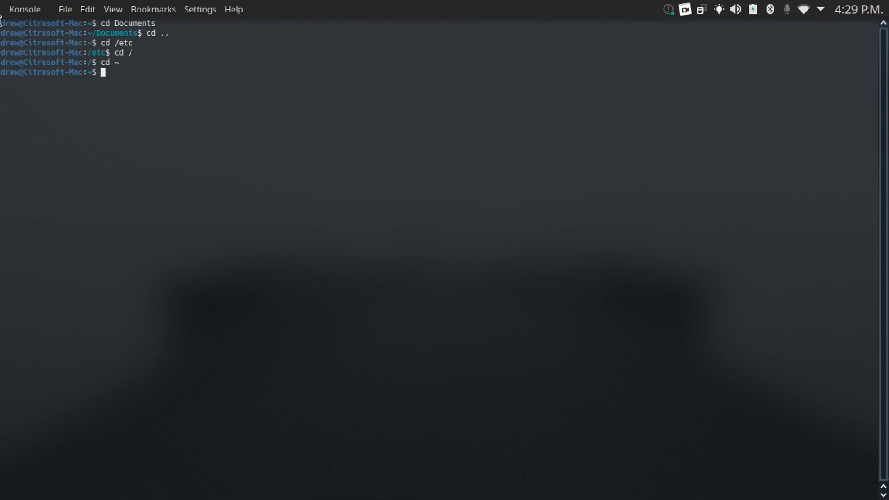
pyautogui.moveTo(140, 138)
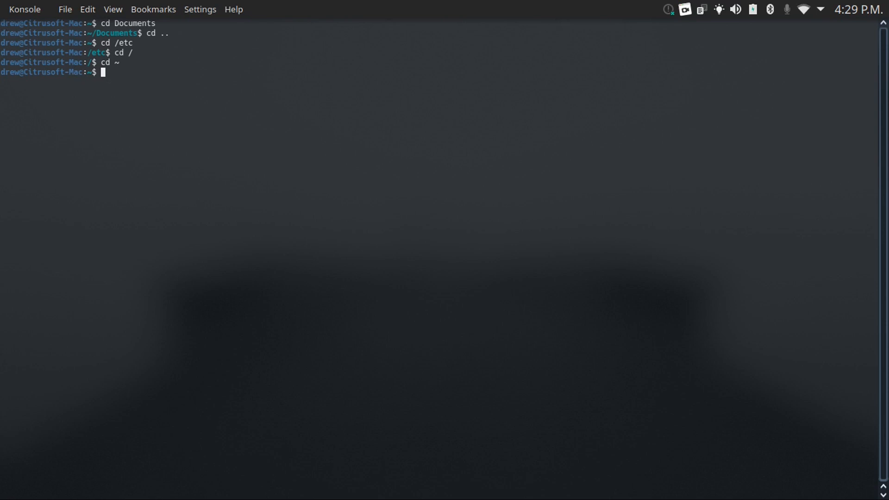
pyautogui.write('mk')
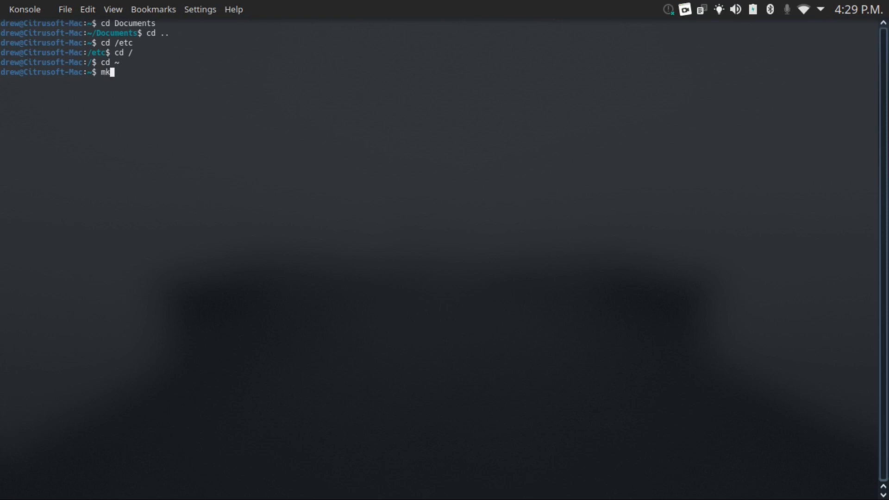
pyautogui.write('dir Test')
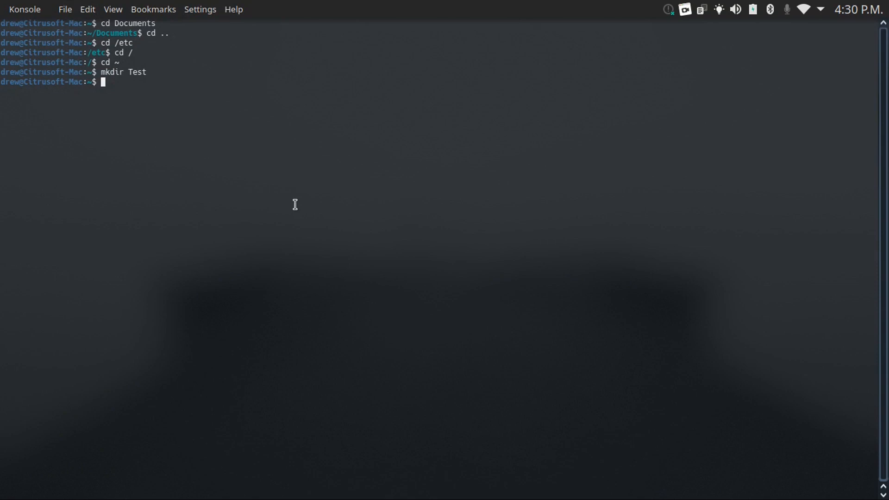
pyautogui.write('rmdir Test')
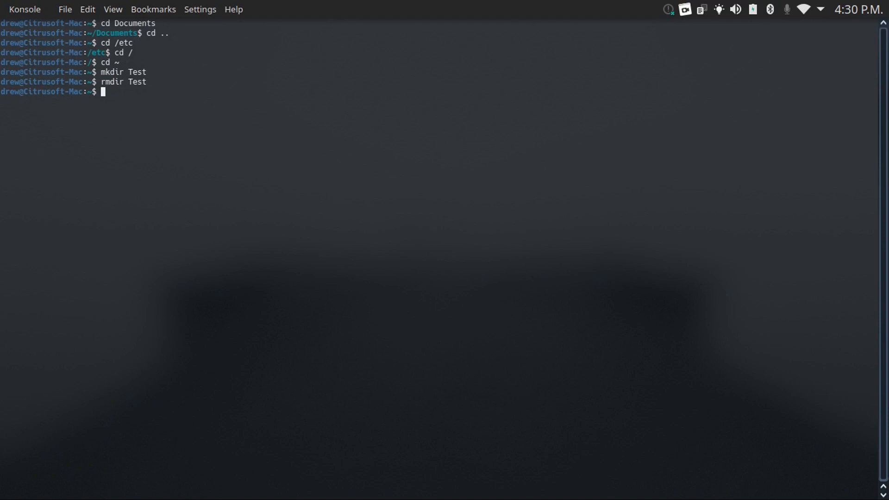
pyautogui.write('rm')
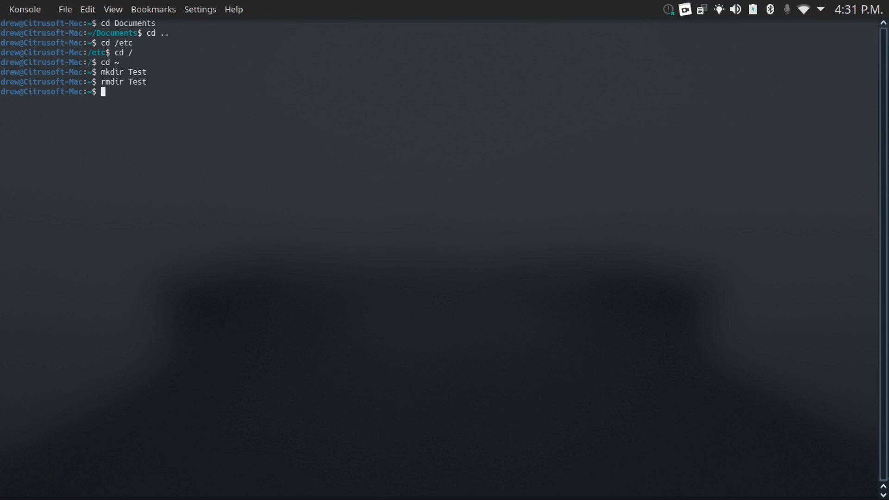
pyautogui.write('rm -rf')
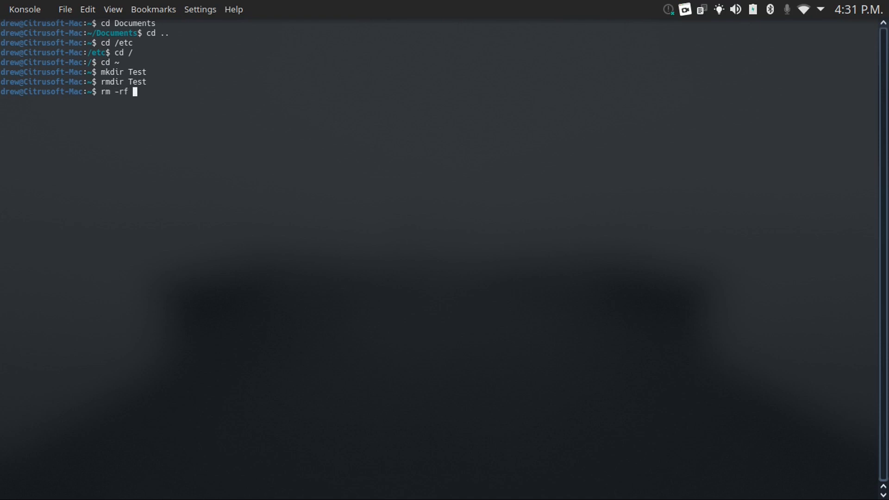
pyautogui.moveTo(121, 81)
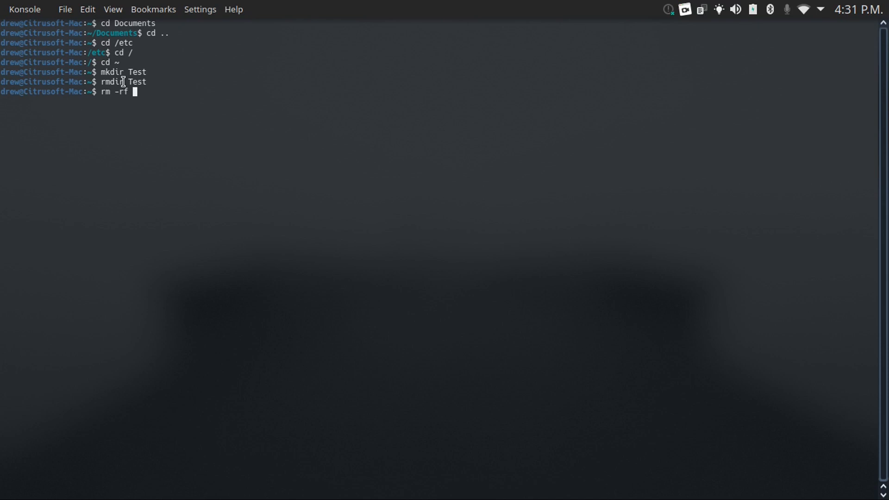
pyautogui.moveTo(166, 121)
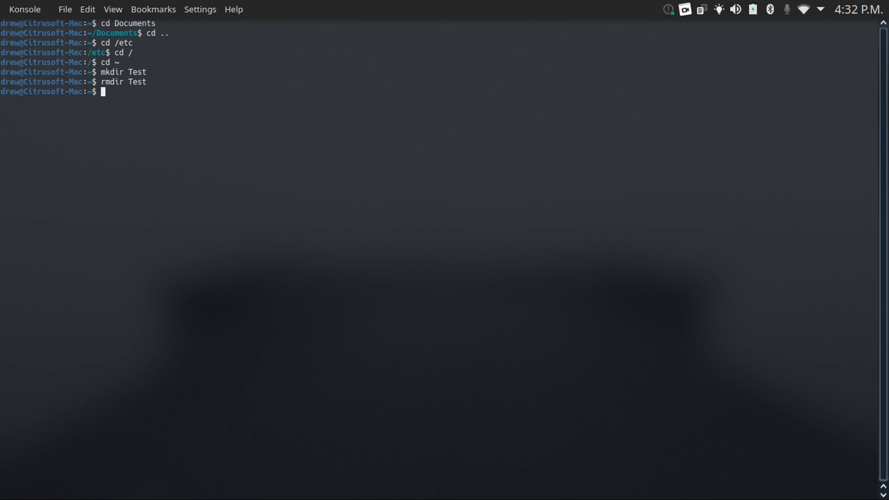
pyautogui.write('chmod')
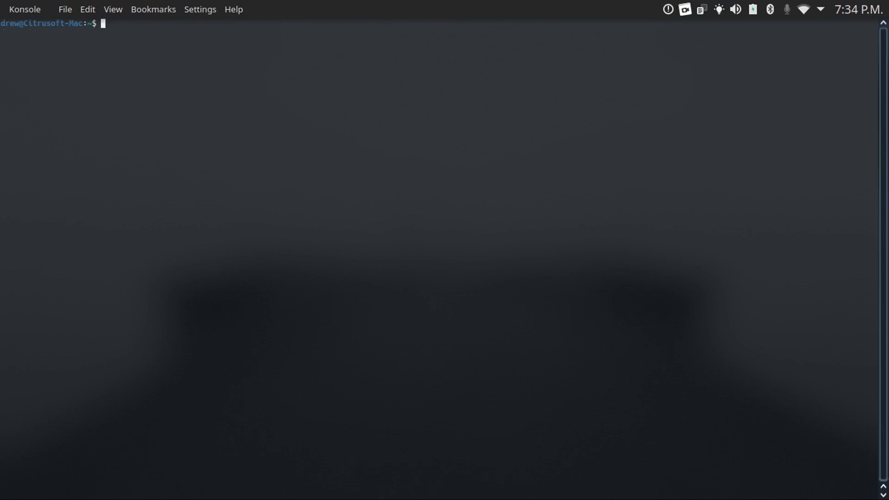
pyautogui.write('mv')
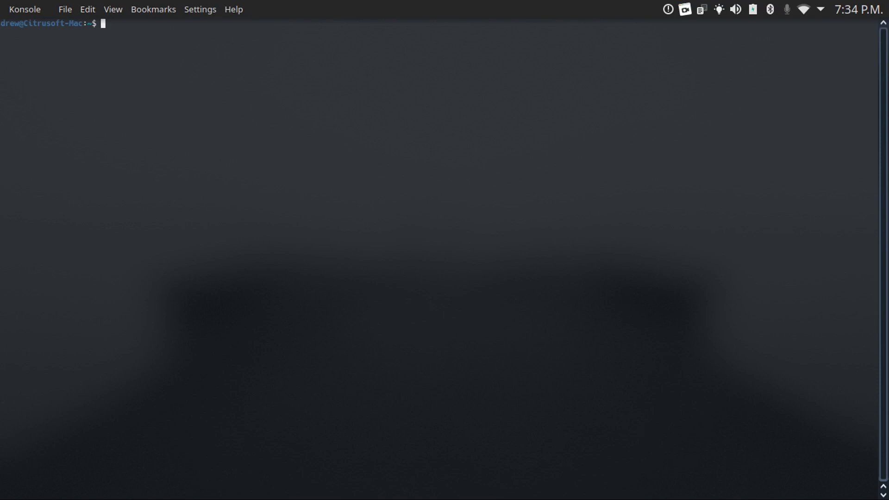
pyautogui.write('mv')
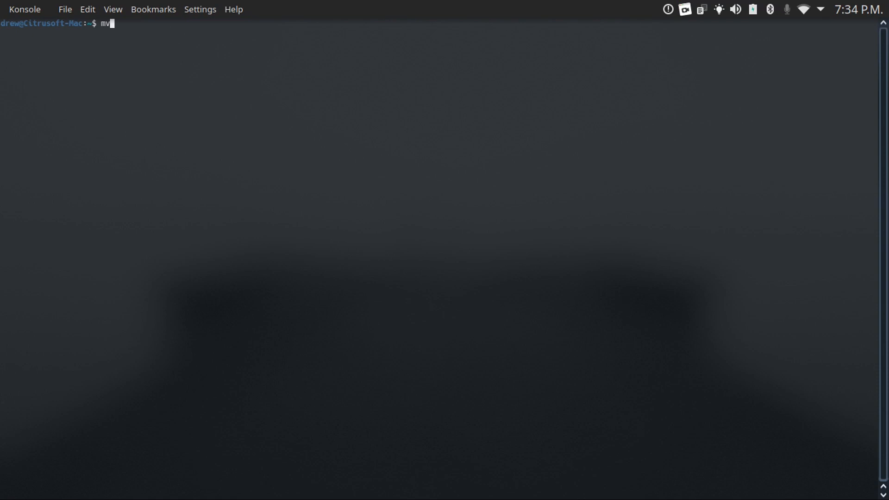
pyautogui.write('" "')
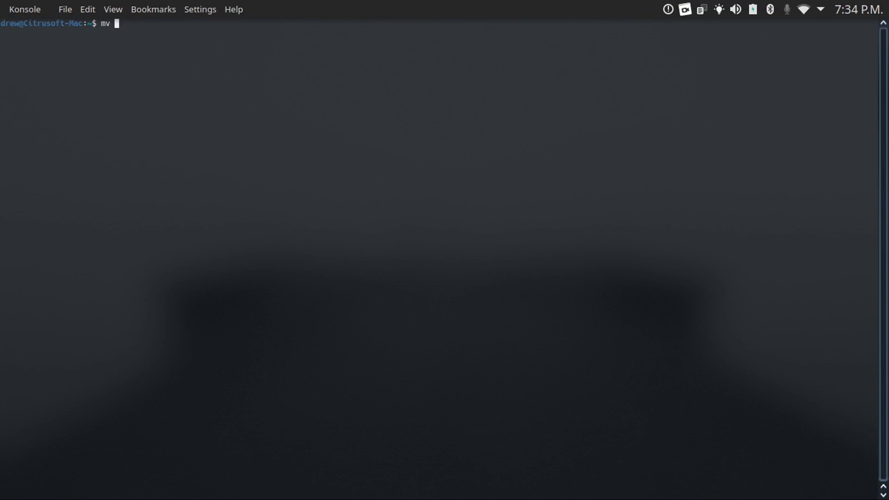
pyautogui.write('/source/directr')
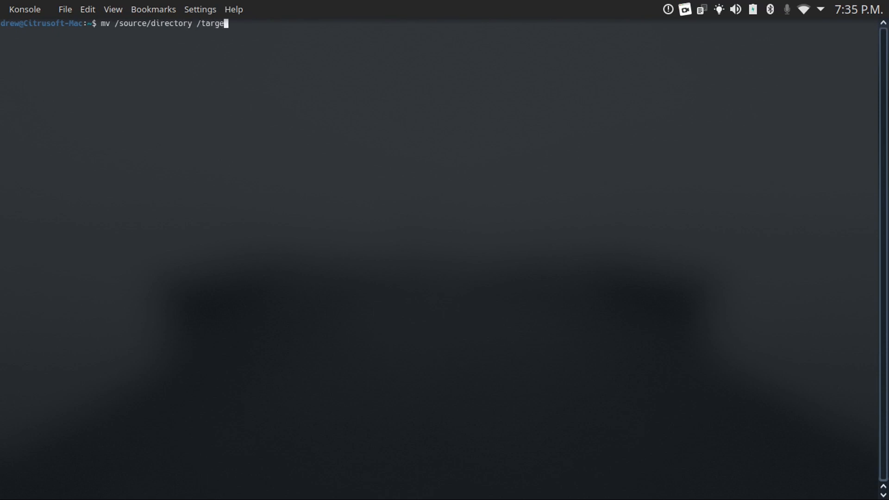
pyautogui.write('t/director')
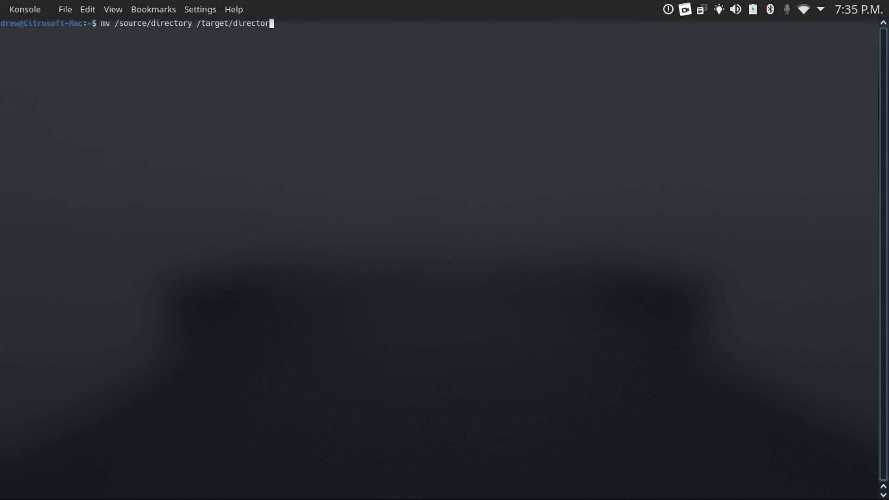
pyautogui.write('y')
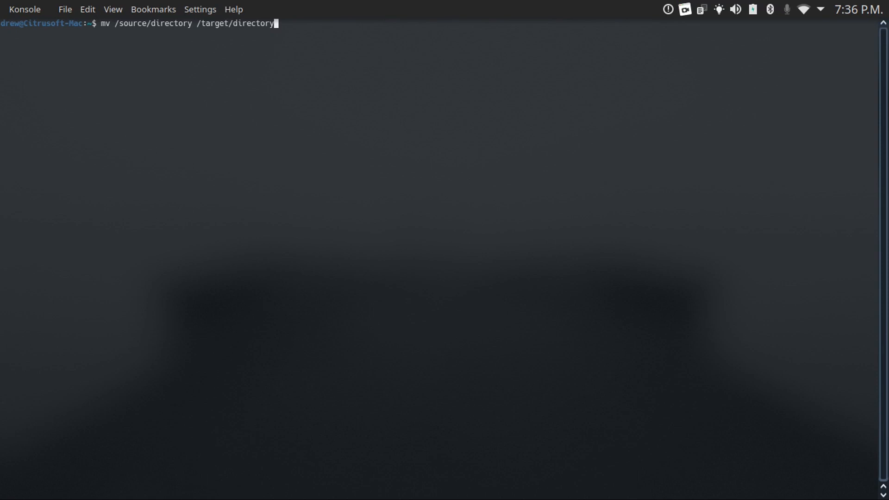
pyautogui.write('cp')
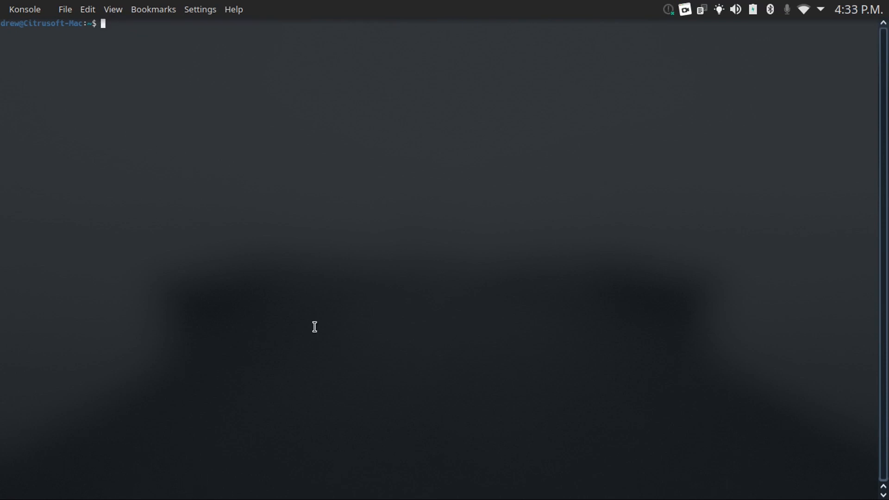
# - Write 'This is a test file.' in nano and save it as Test
pyautogui.write('nano')
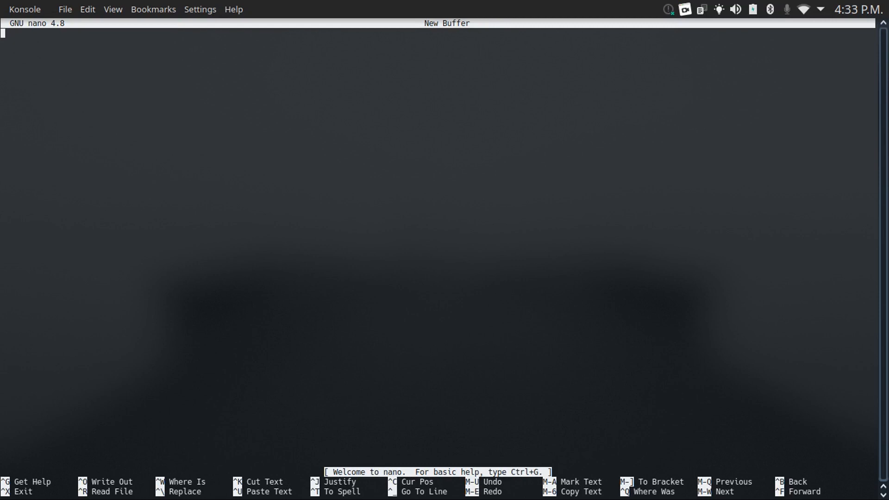
pyautogui.write('This is a test file.')
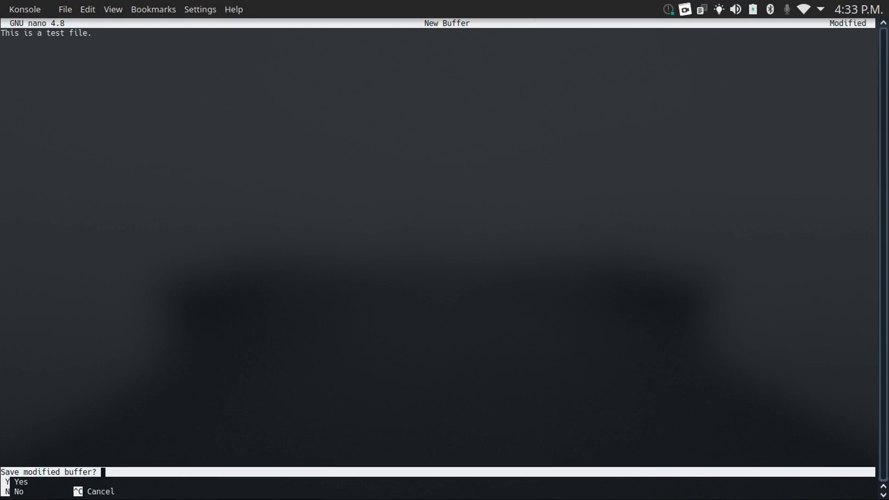
pyautogui.press('y')
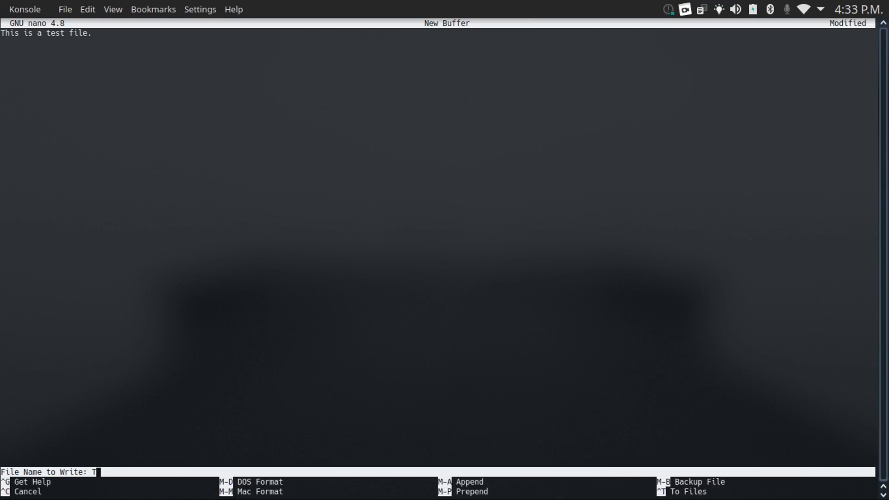
pyautogui.write('es')
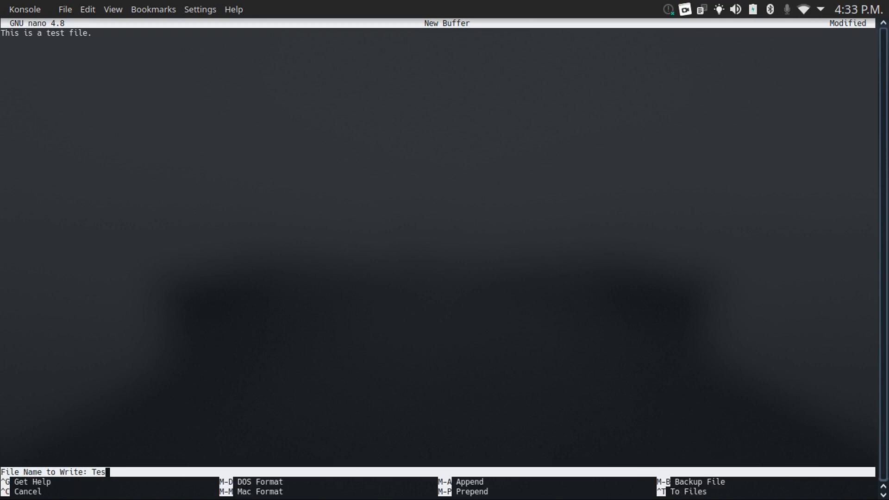
pyautogui.write('t')
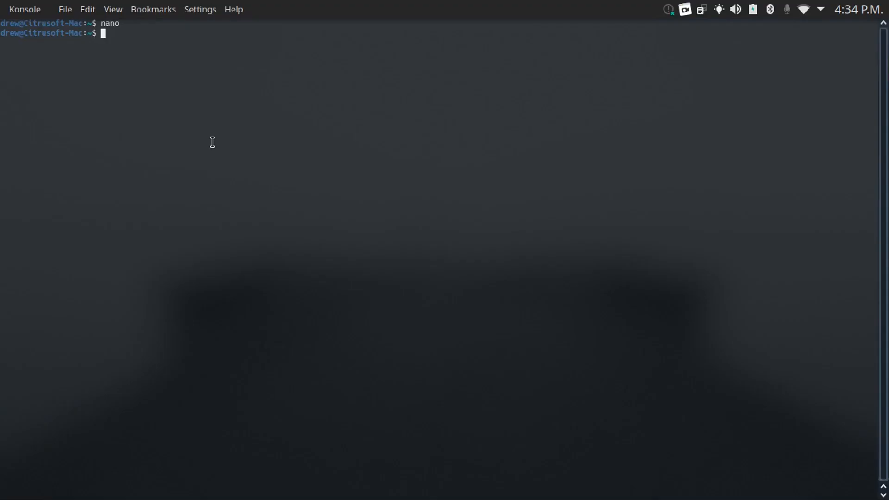
# - Reopen Test in nano to verify the saved line, then exit the editor
pyautogui.write('nano')
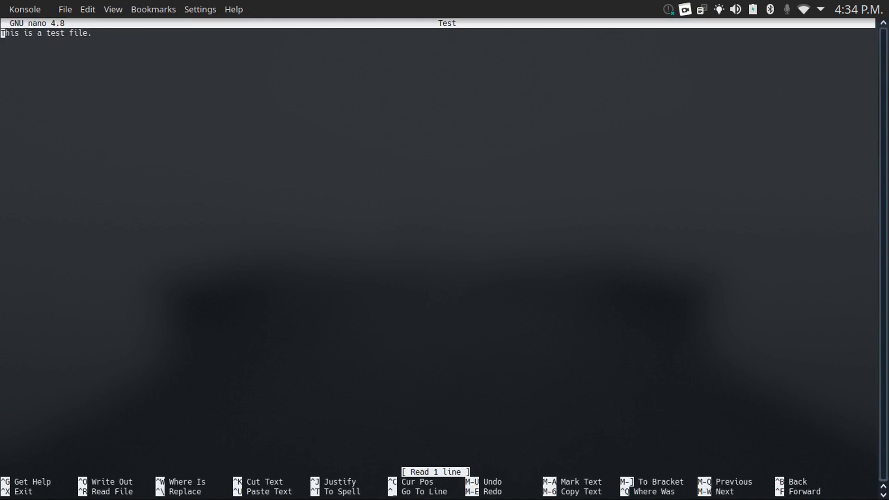
pyautogui.press('ctrl+x')
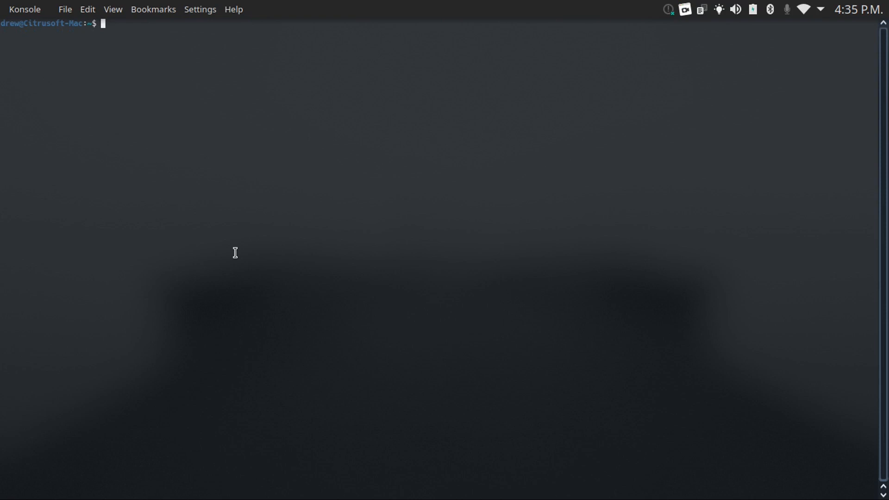
pyautogui.write('sudo apt')
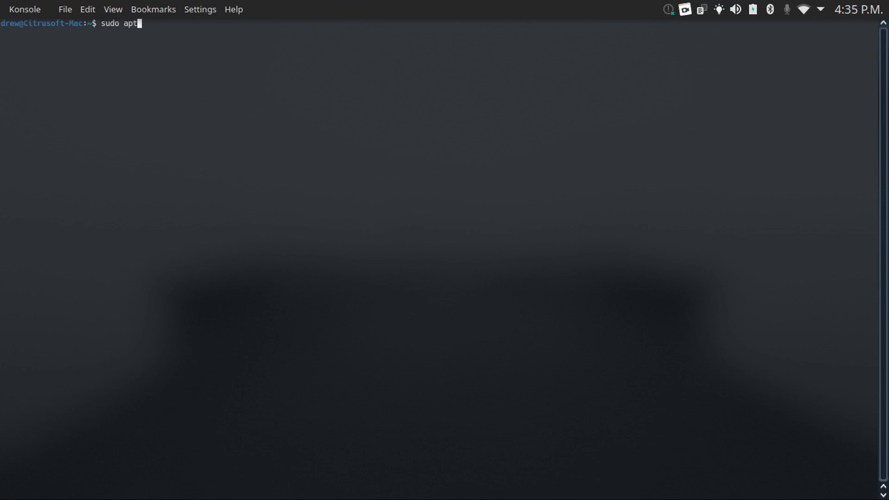
# - Run sudo apt update && sudo apt upgrade and submit the administrator password
pyautogui.write('update &&')
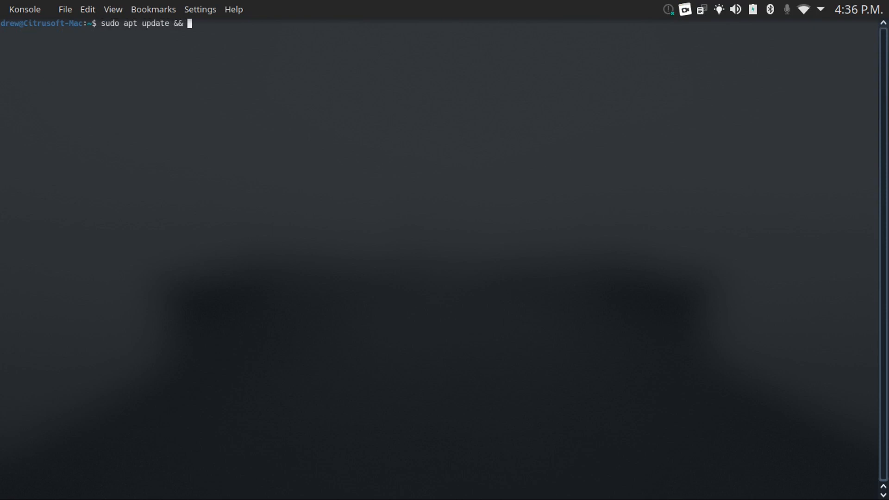
pyautogui.write('sudo apt upgra')
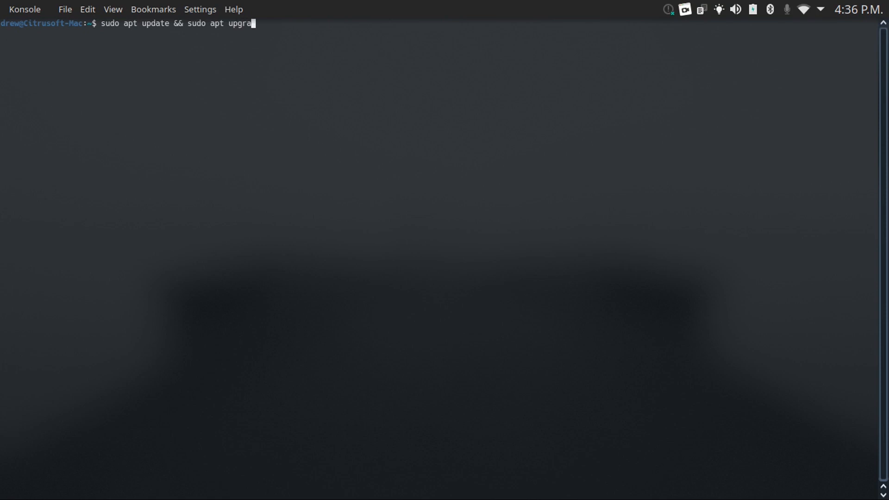
pyautogui.write('e')
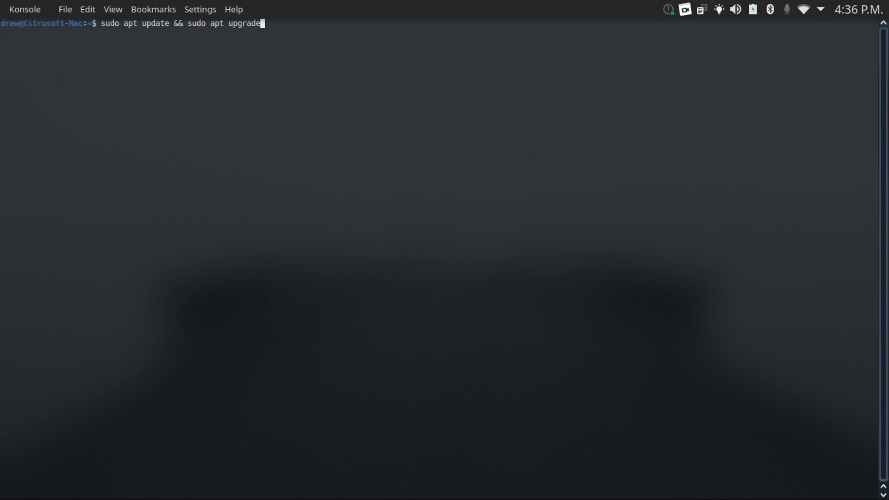
pyautogui.moveTo(153, 9)
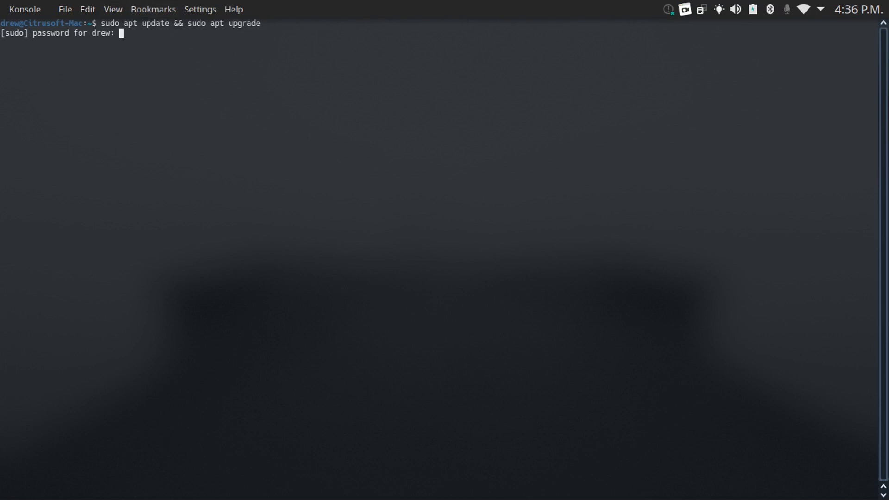
pyautogui.press('Return')
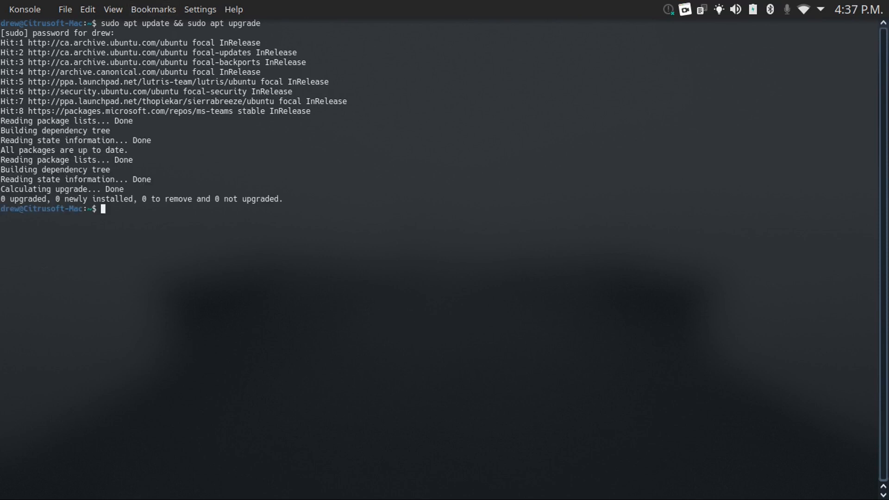
pyautogui.moveTo(219, 36)
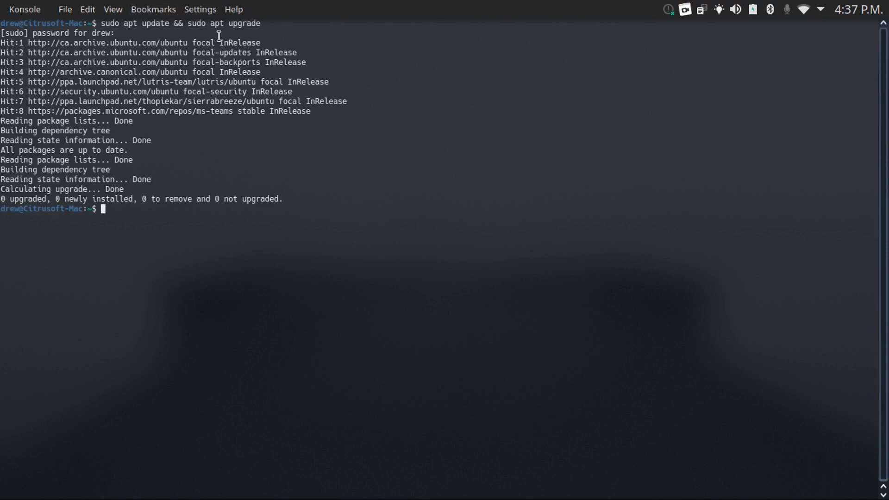
pyautogui.moveTo(422, 180)
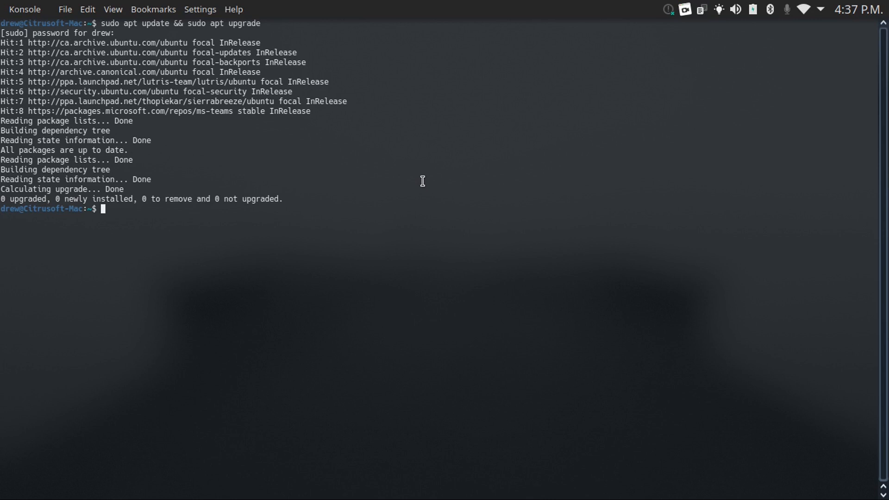
pyautogui.moveTo(419, 108)
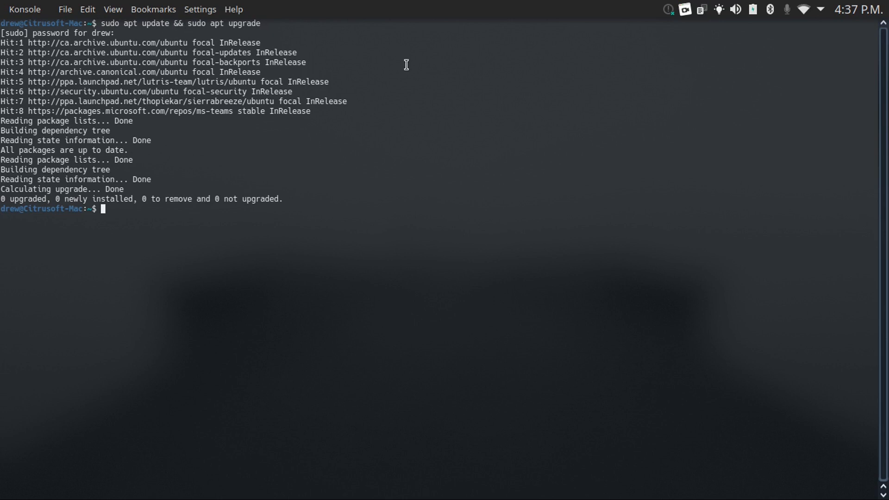
pyautogui.moveTo(176, 21)
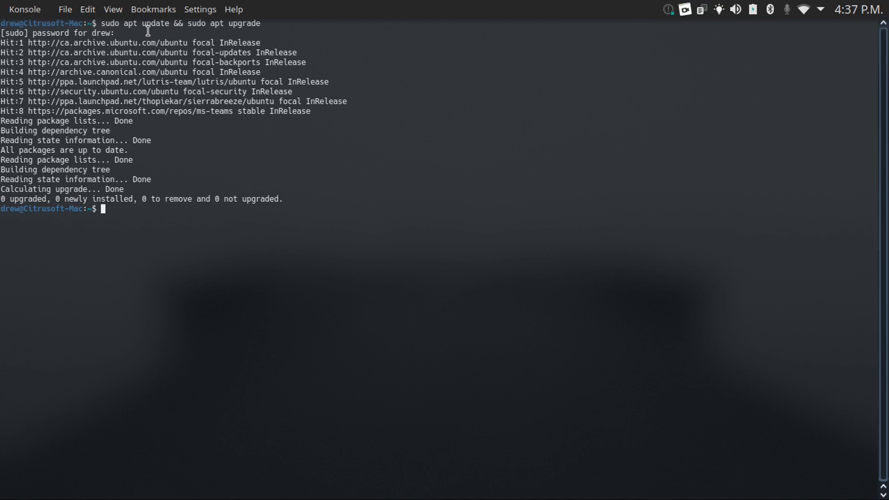
pyautogui.moveTo(254, 59)
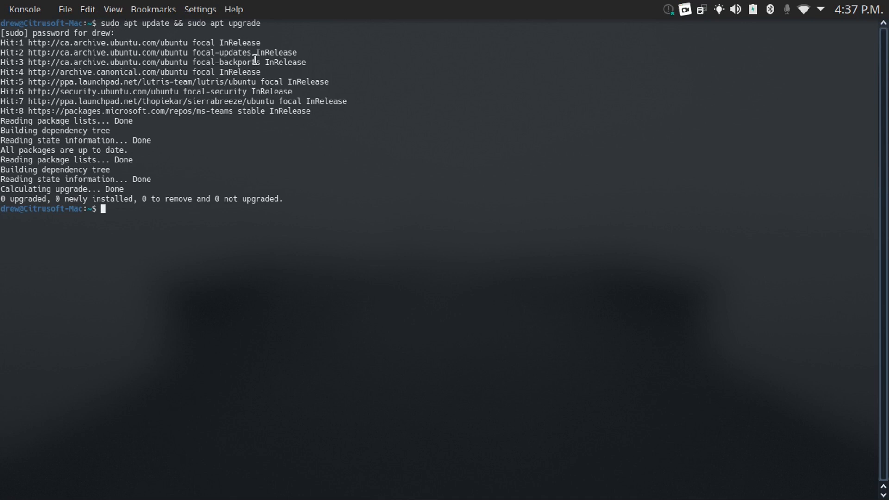
pyautogui.moveTo(400, 86)
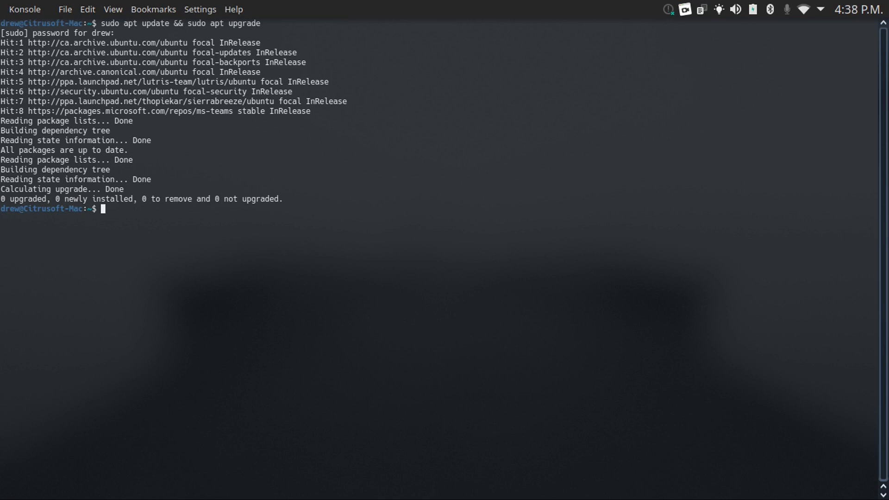
pyautogui.moveTo(170, 29)
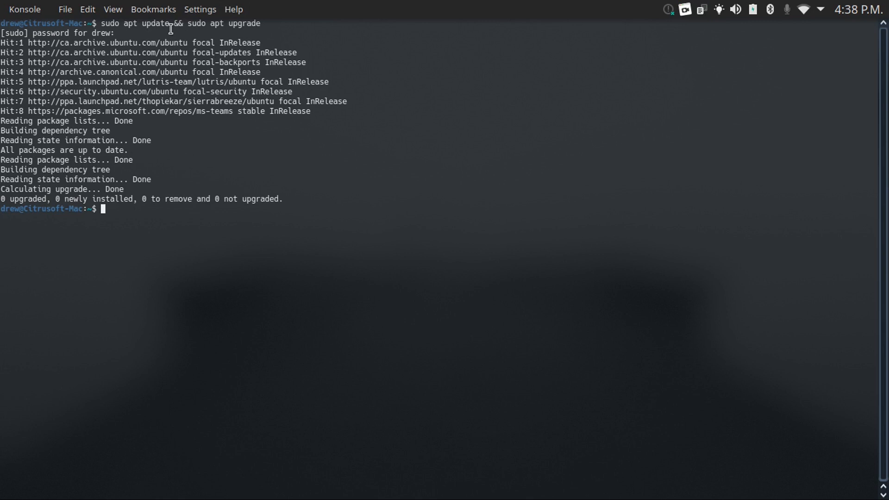
pyautogui.moveTo(452, 125)
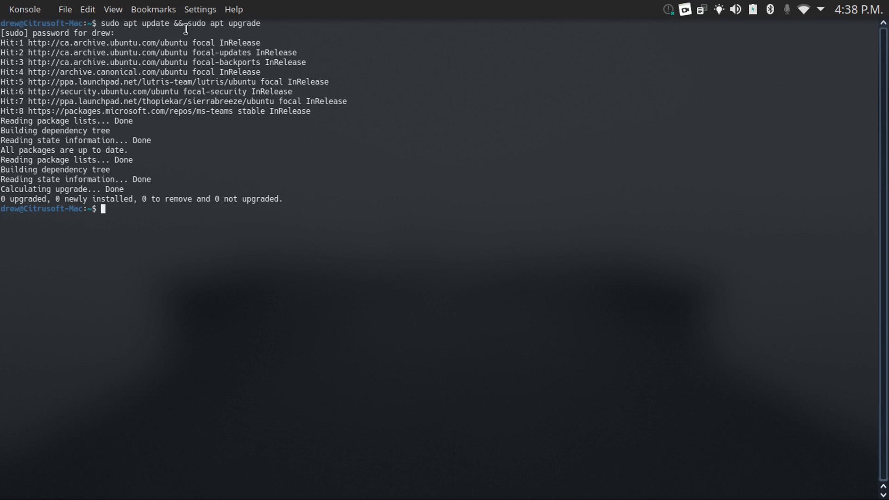
pyautogui.moveTo(132, 34)
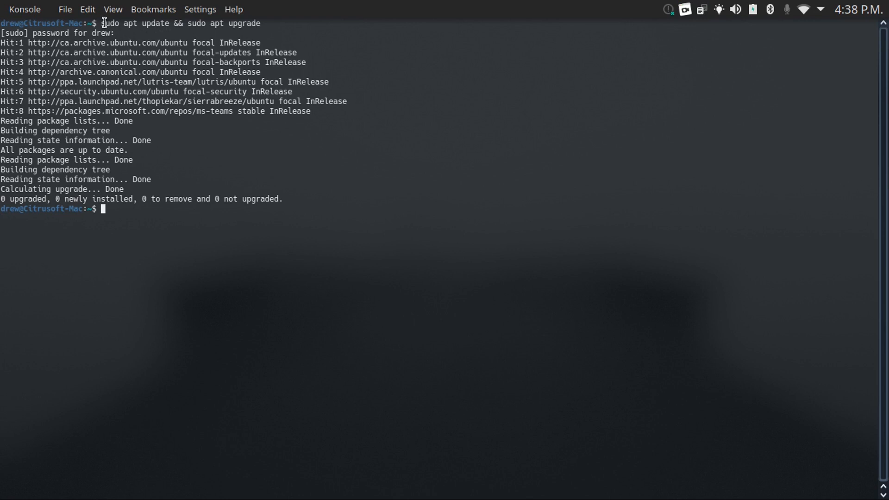
pyautogui.moveTo(264, 72)
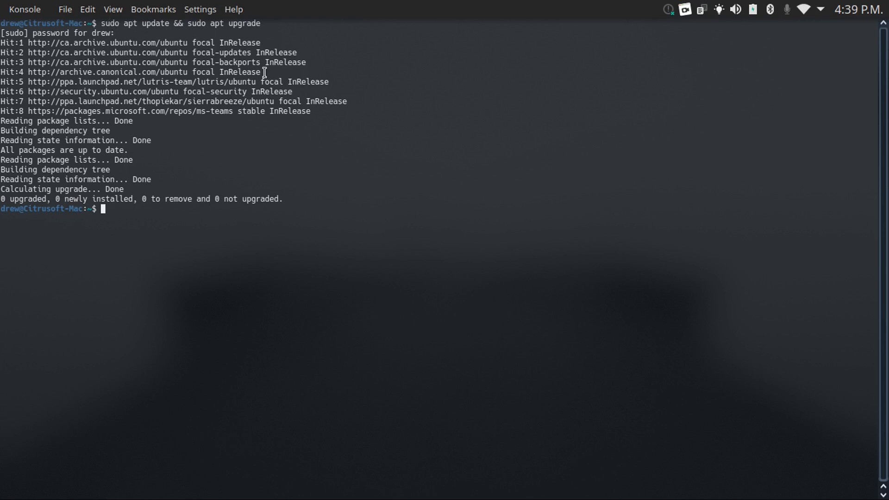
pyautogui.moveTo(345, 128)
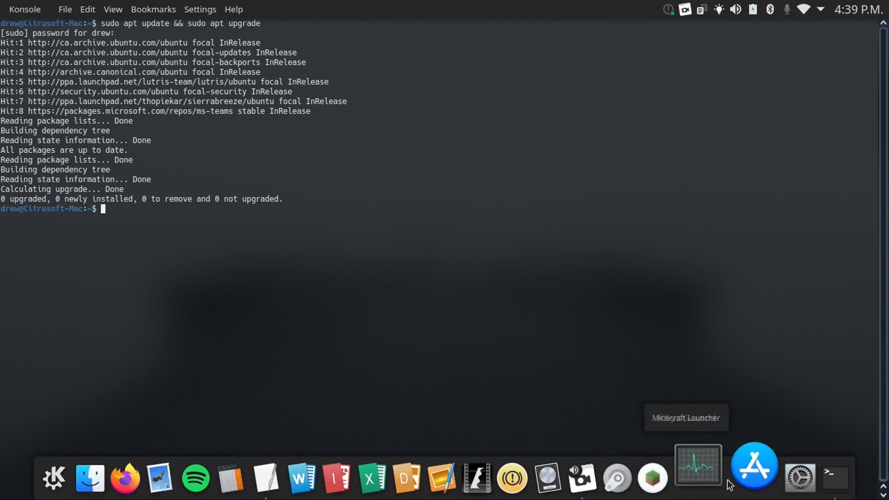
pyautogui.moveTo(417, 205)
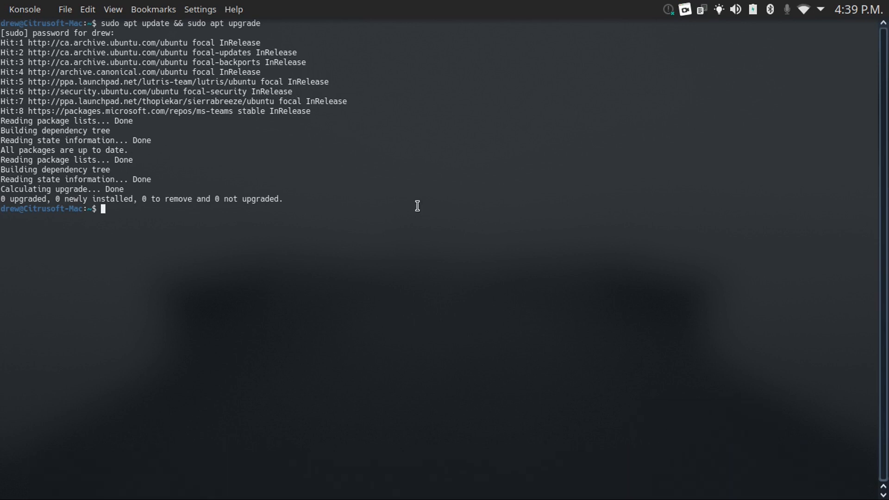
pyautogui.moveTo(153, 173)
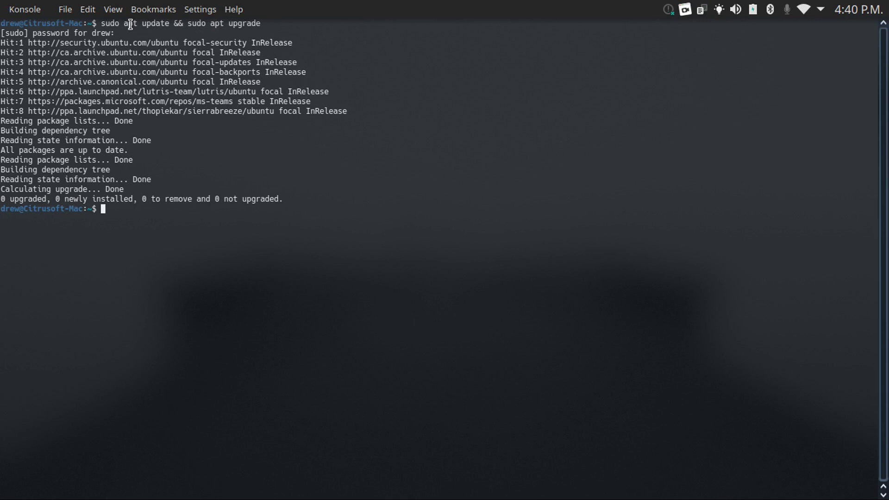
pyautogui.moveTo(357, 74)
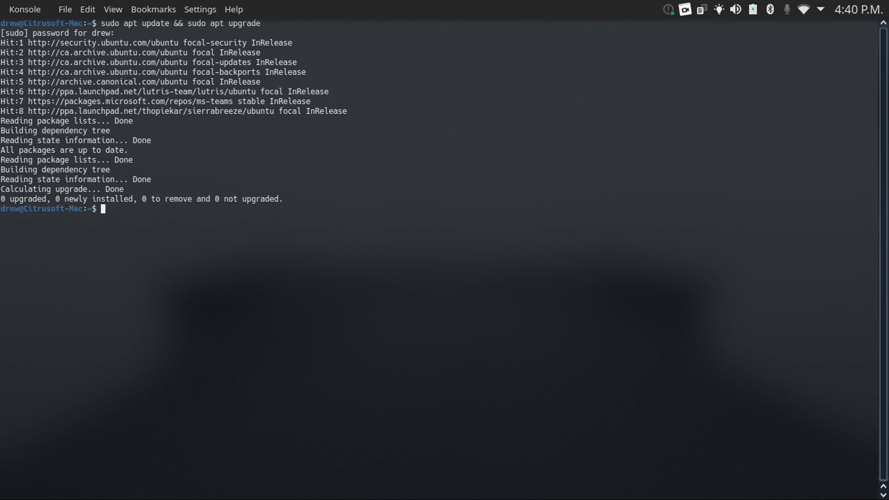
pyautogui.moveTo(168, 32)
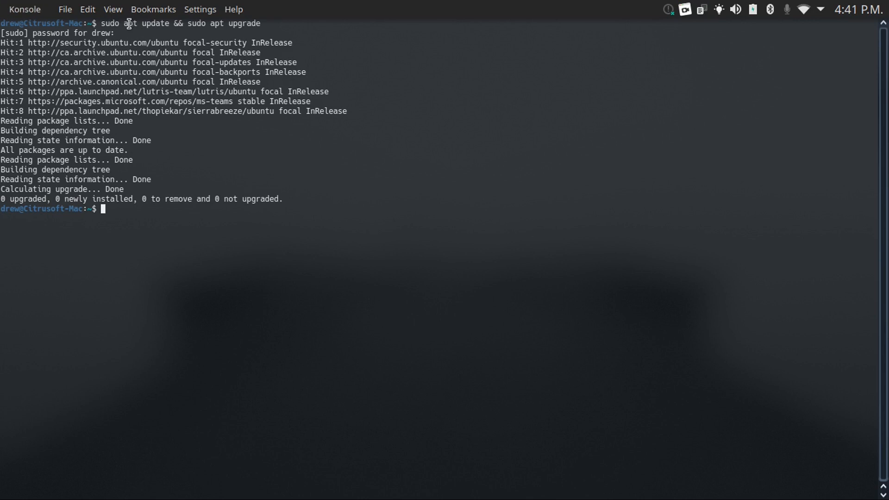
pyautogui.moveTo(127, 23)
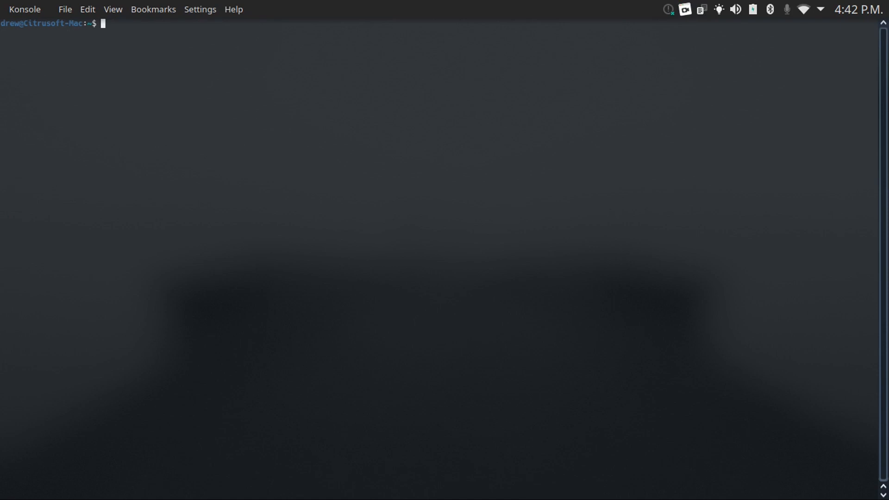
# - Print pi at its default length and at 5, 200 and 1000 digits, then clear
pyautogui.write('pi')
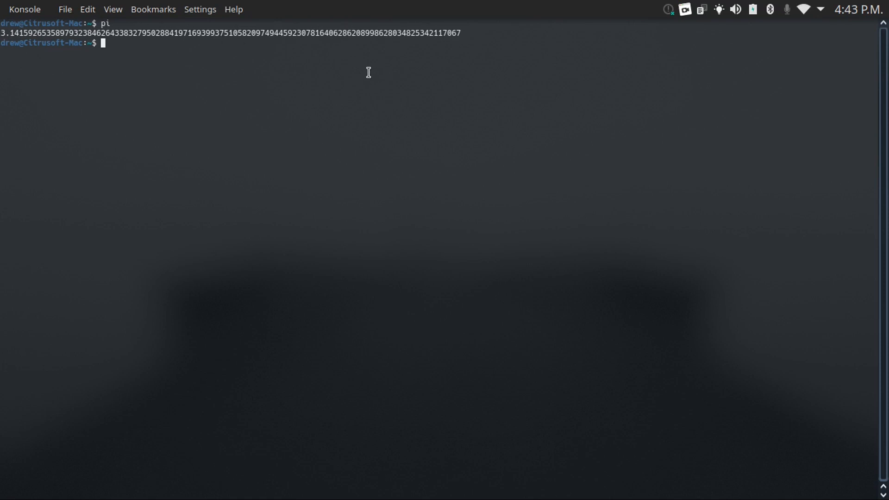
pyautogui.moveTo(136, 102)
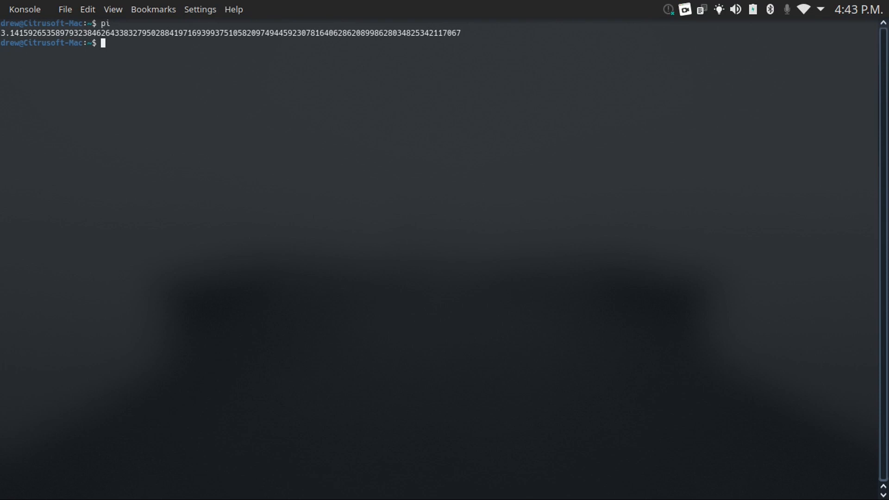
pyautogui.write('pi 200')
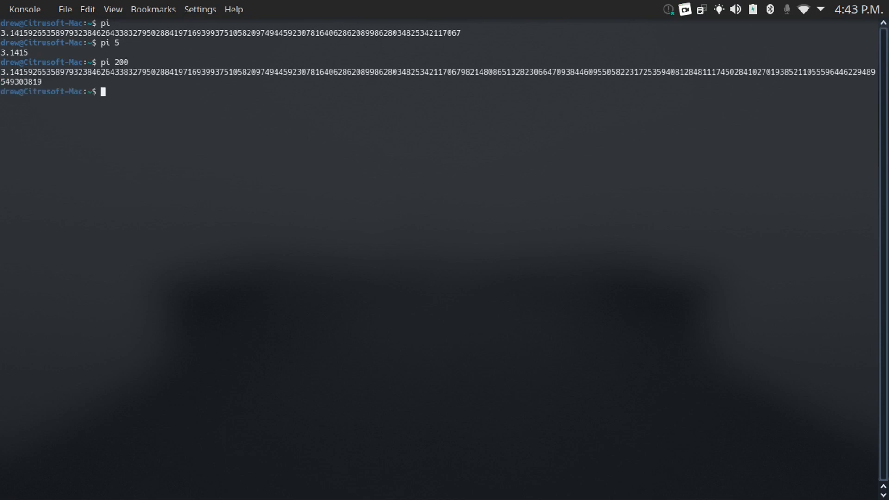
pyautogui.write('pi 1000')
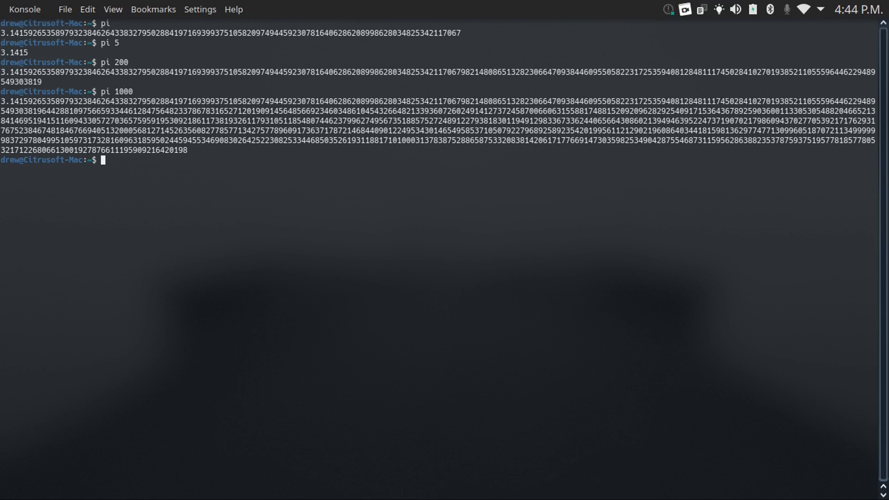
pyautogui.moveTo(79, 117)
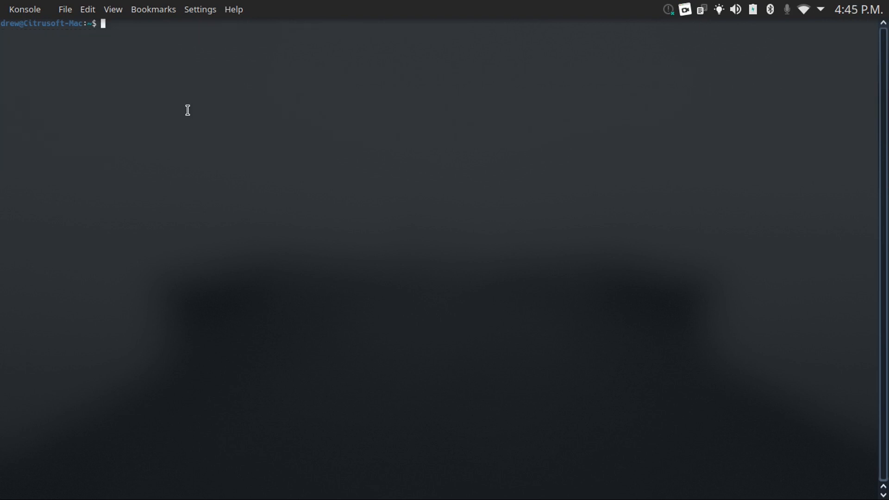
pyautogui.write('figlet')
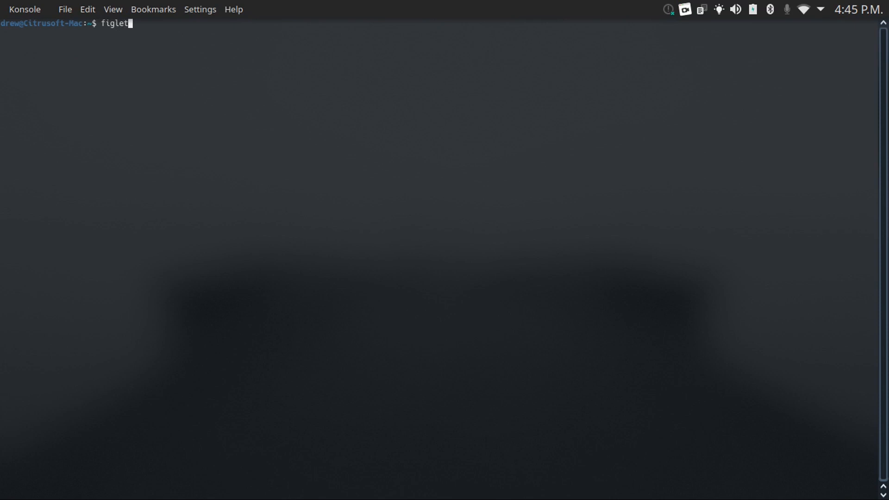
# - Render figlet banners reading 'Welcome' and 'Drew Howden Tech'
pyautogui.write('" "')
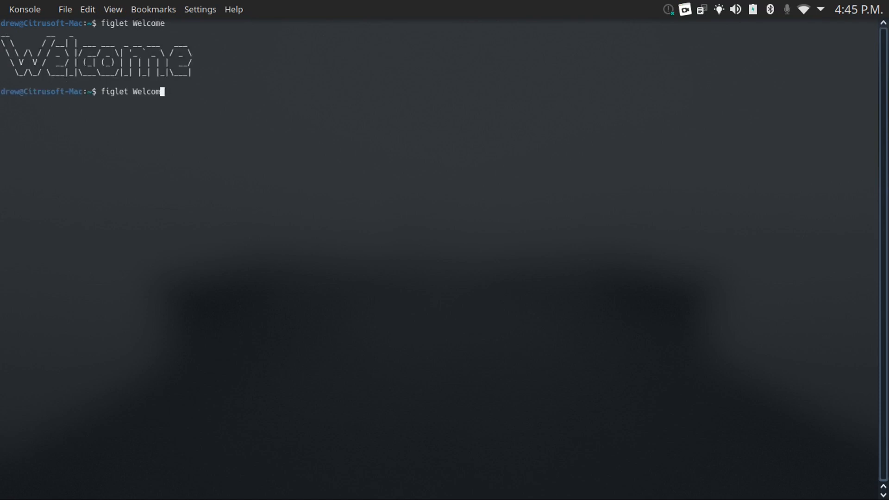
pyautogui.write('Drew Howden Tech')
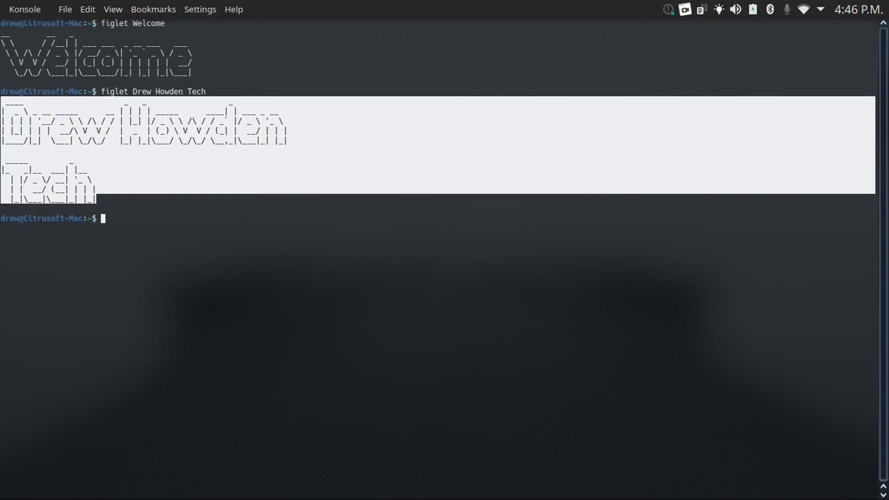
pyautogui.press('ctrl+c')
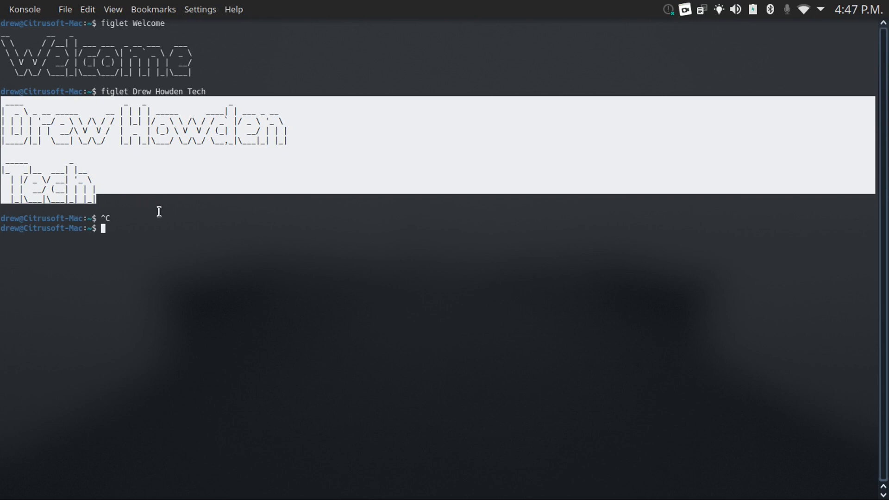
pyautogui.moveTo(149, 208)
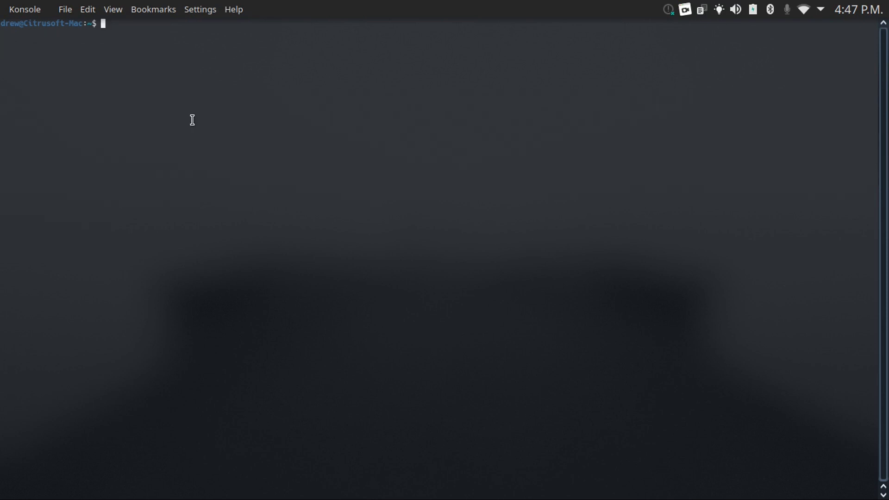
# - Run yes with 'Subscribe To Drew Howden Tech' to flood the screen, then stop it
pyautogui.write('y')
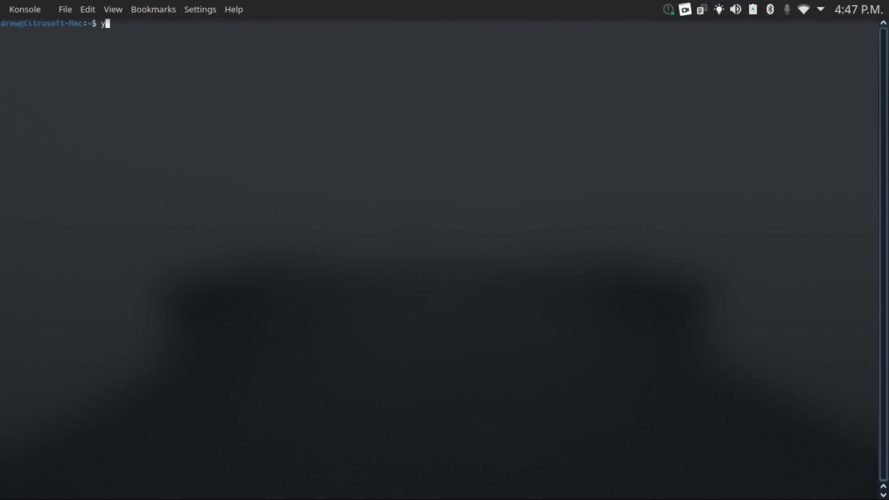
pyautogui.write('es')
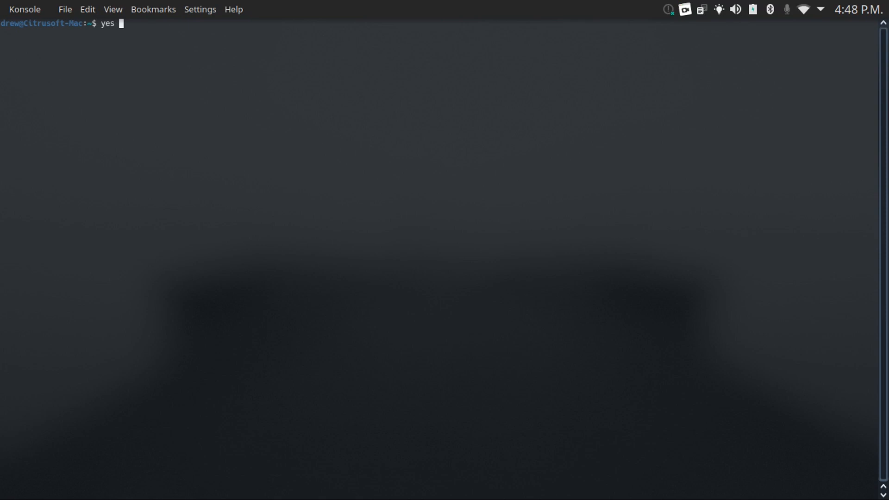
pyautogui.write('Subscribe To Drew Howden Tec')
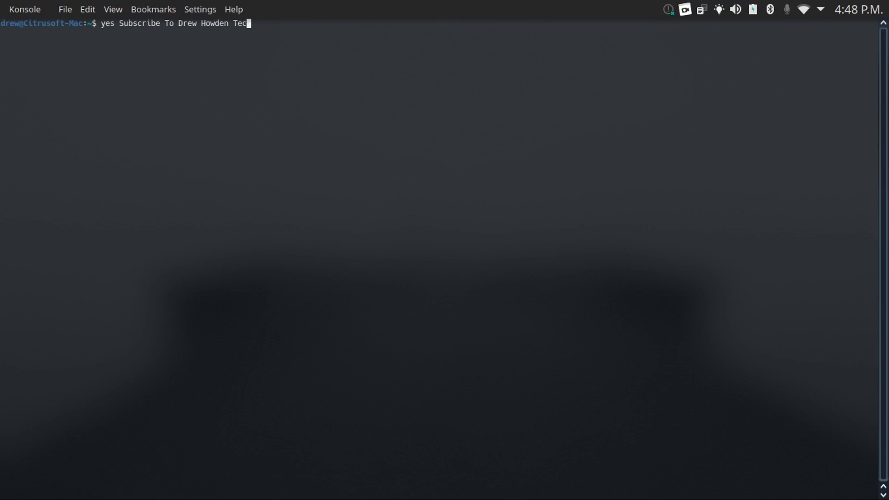
pyautogui.press('Return')
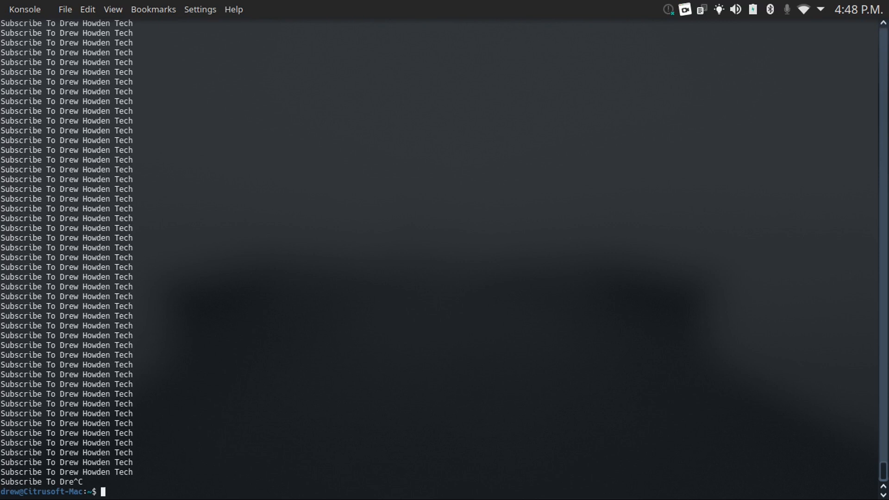
# - Run yes CATASTROPHIC ERROR! to flood the screen with the error message
pyautogui.write('yes Subscribe To')
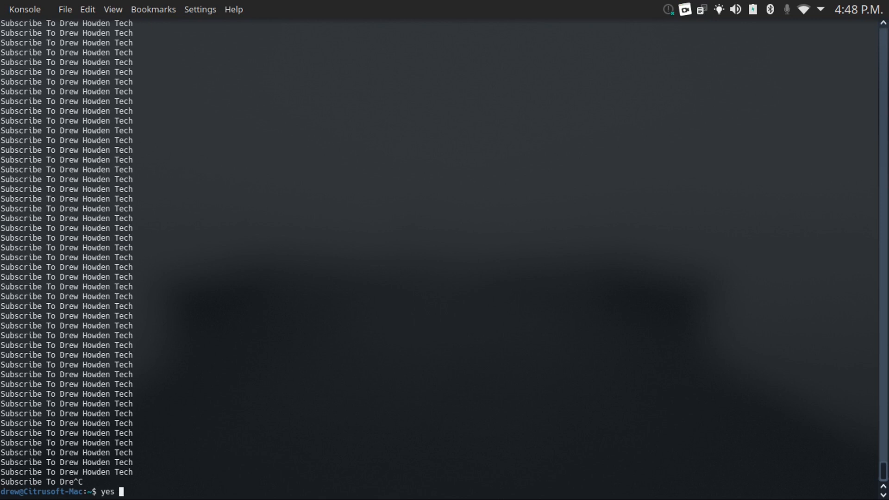
pyautogui.write('CATAS')
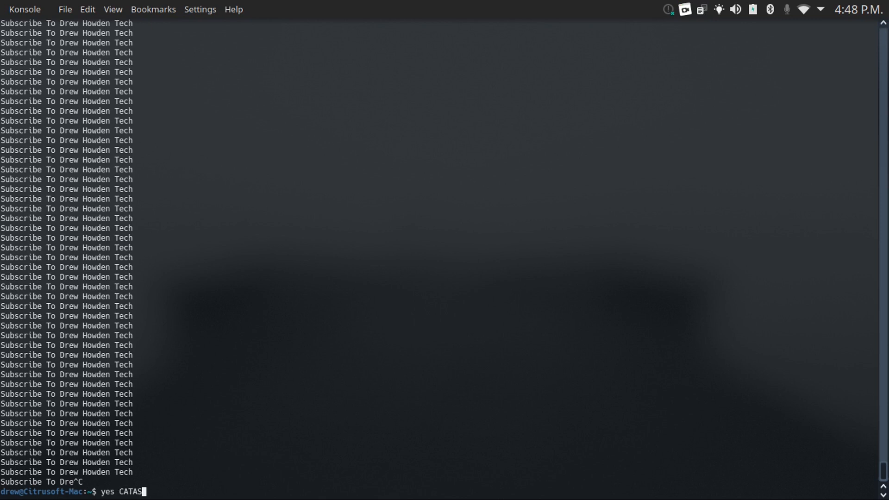
pyautogui.write('TROPHIC ERROR!')
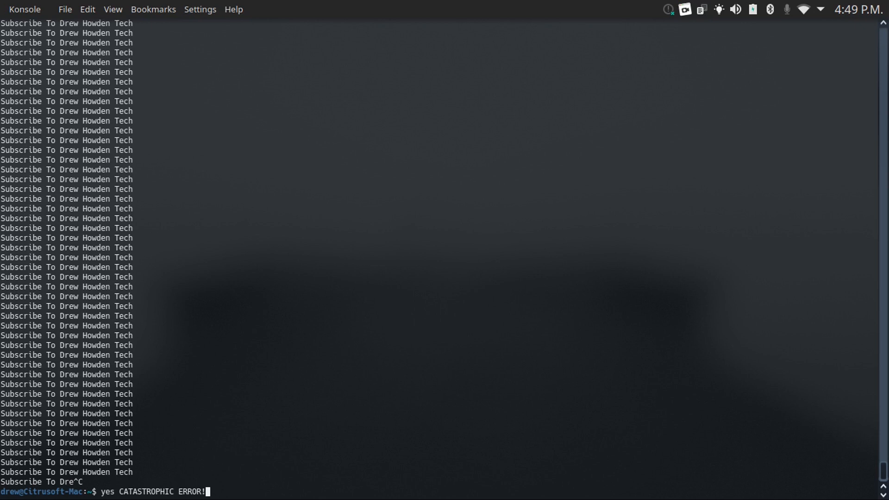
pyautogui.press('Return')
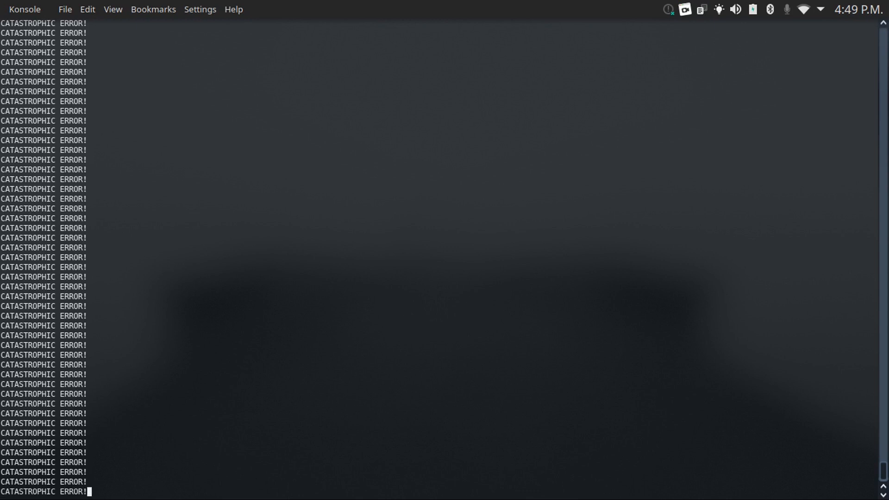
pyautogui.moveTo(191, 118)
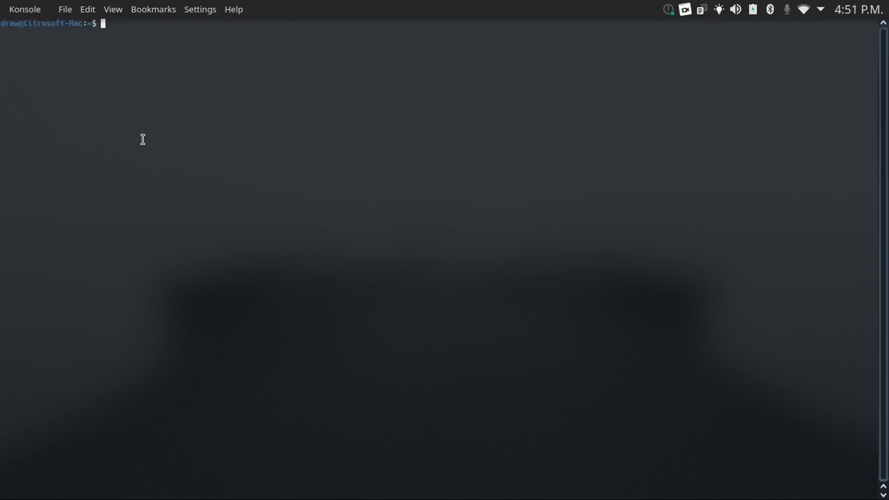
# - Launch xeyes, watch the eyes track on the desktop, then close them from their context menu
pyautogui.write('xeyes')
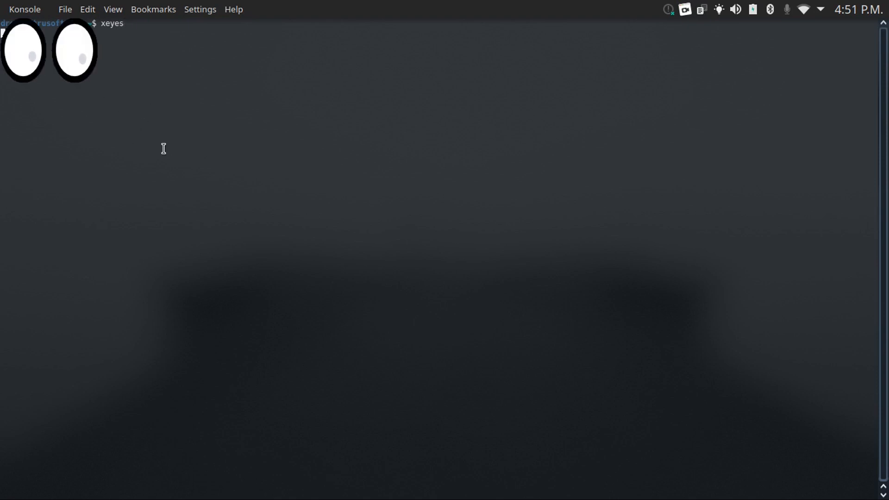
pyautogui.moveTo(105, 130)
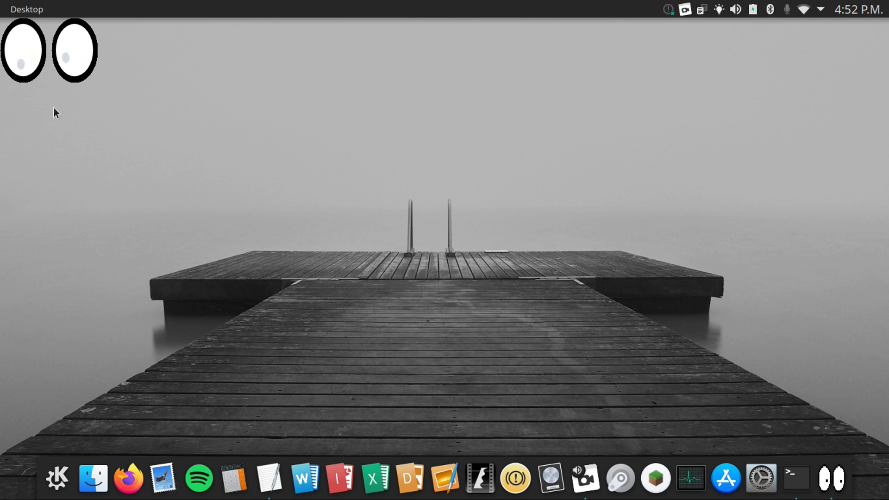
pyautogui.moveTo(59, 67)
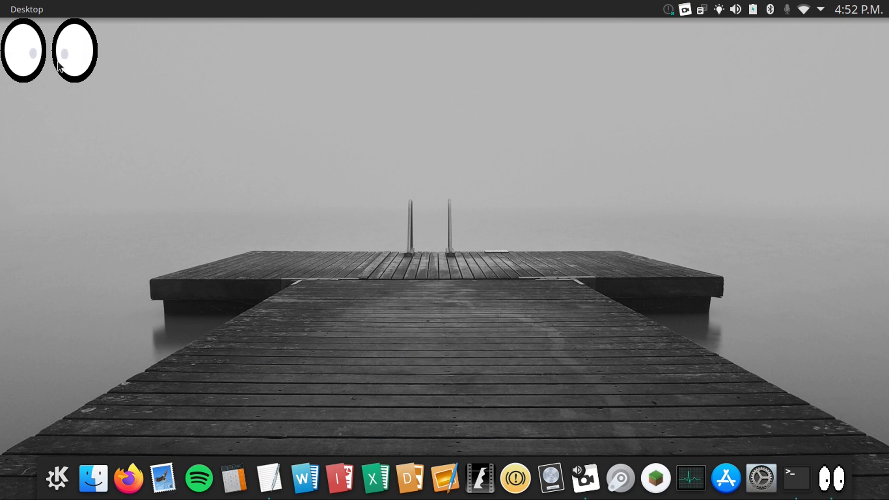
pyautogui.rightClick(784, 471)
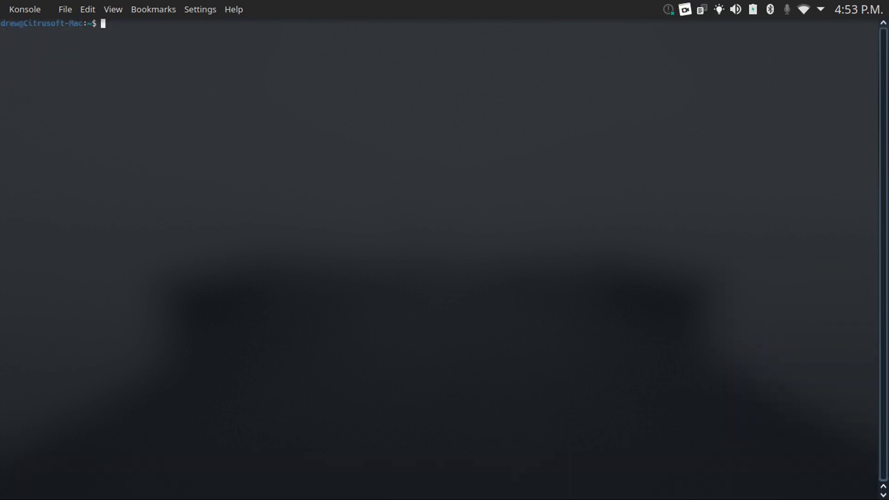
pyautogui.write('cmat')
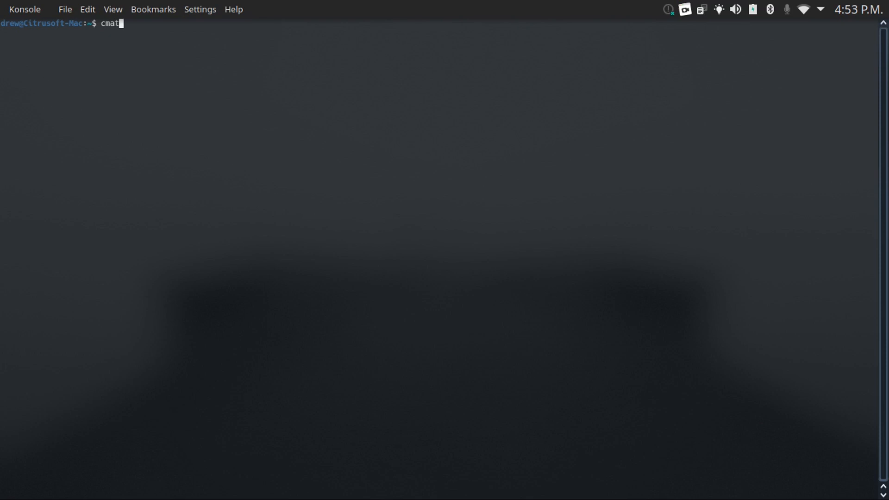